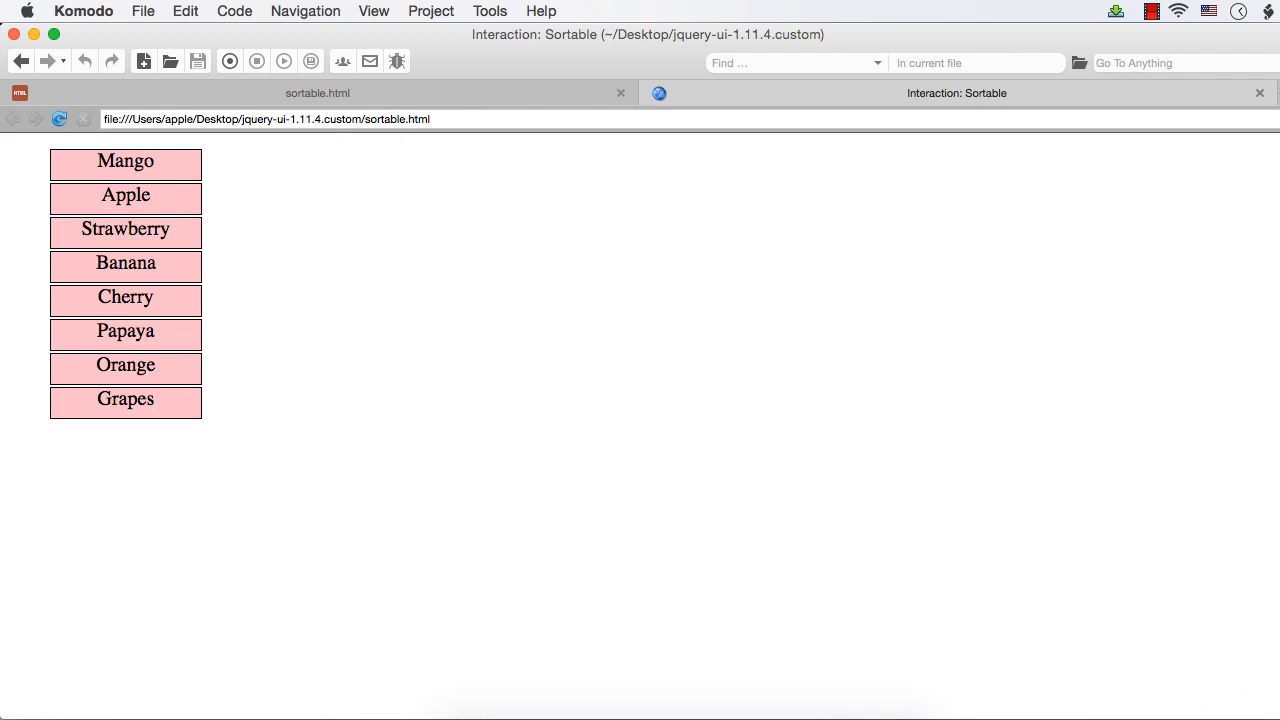
{"action": "mouse_move", "coordinate": [166, 686]}
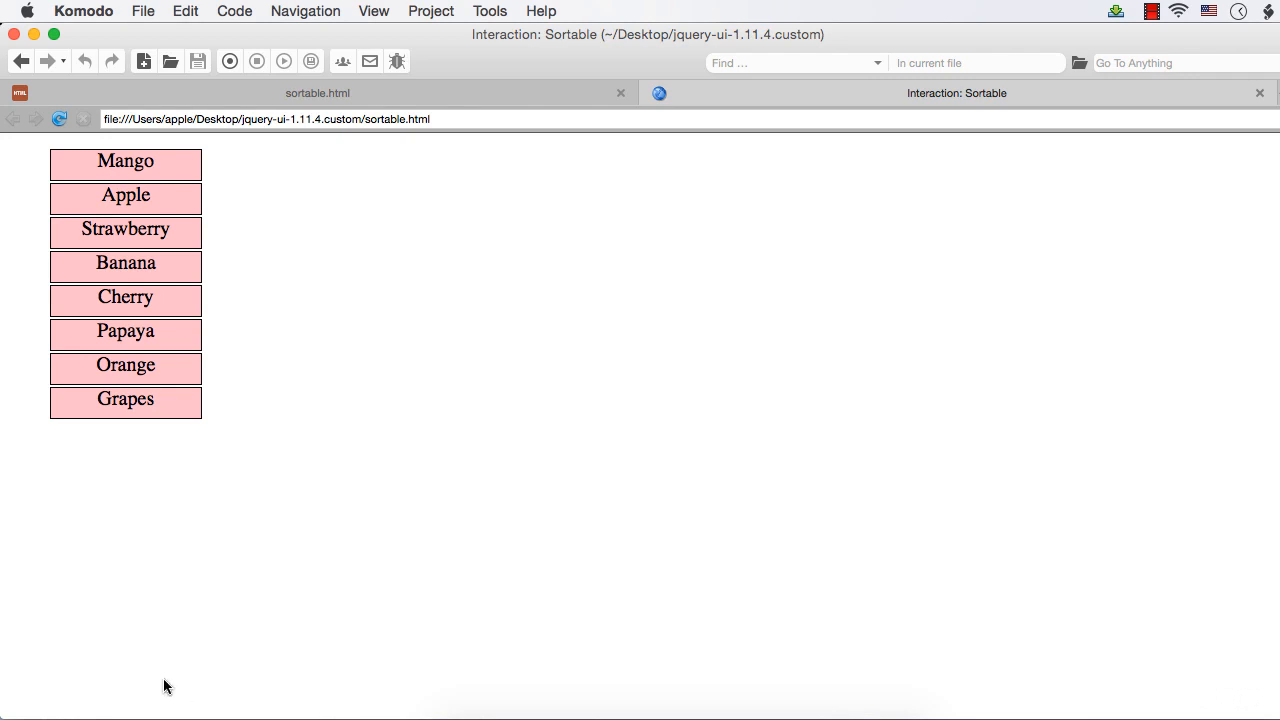
{"action": "mouse_move", "coordinate": [402, 560]}
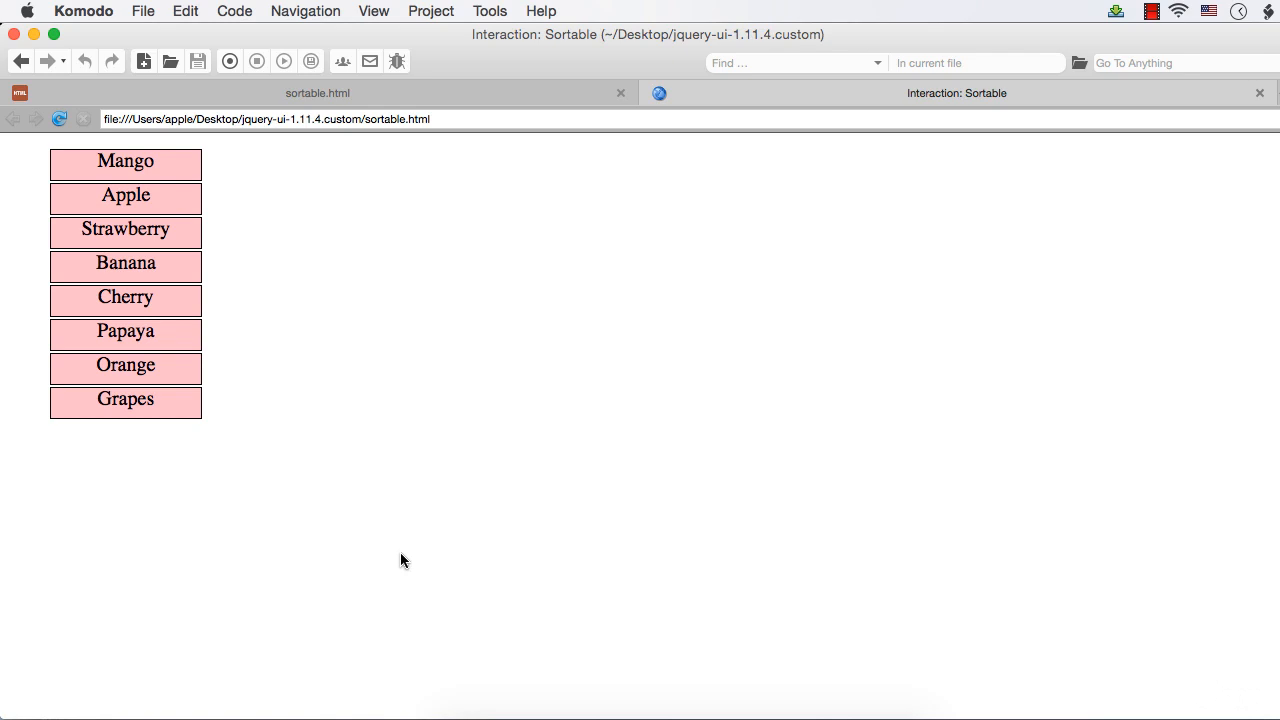
{"action": "mouse_move", "coordinate": [369, 571]}
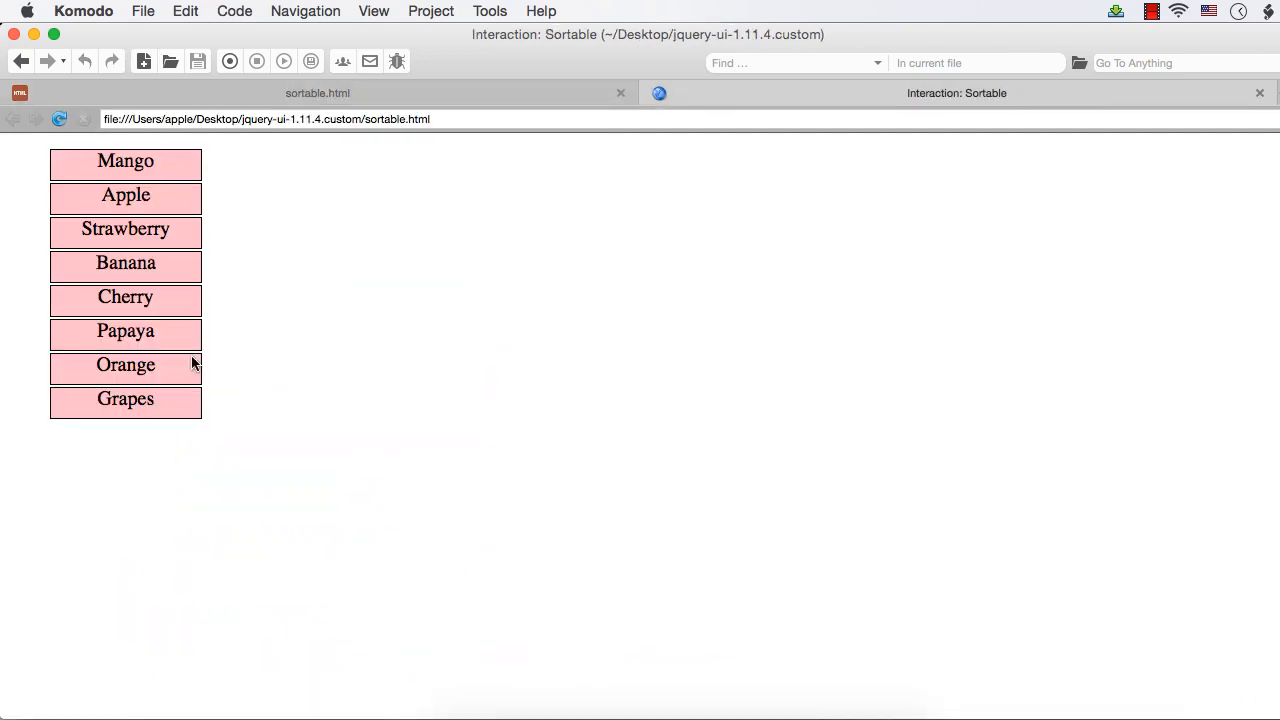
{"action": "mouse_move", "coordinate": [230, 193]}
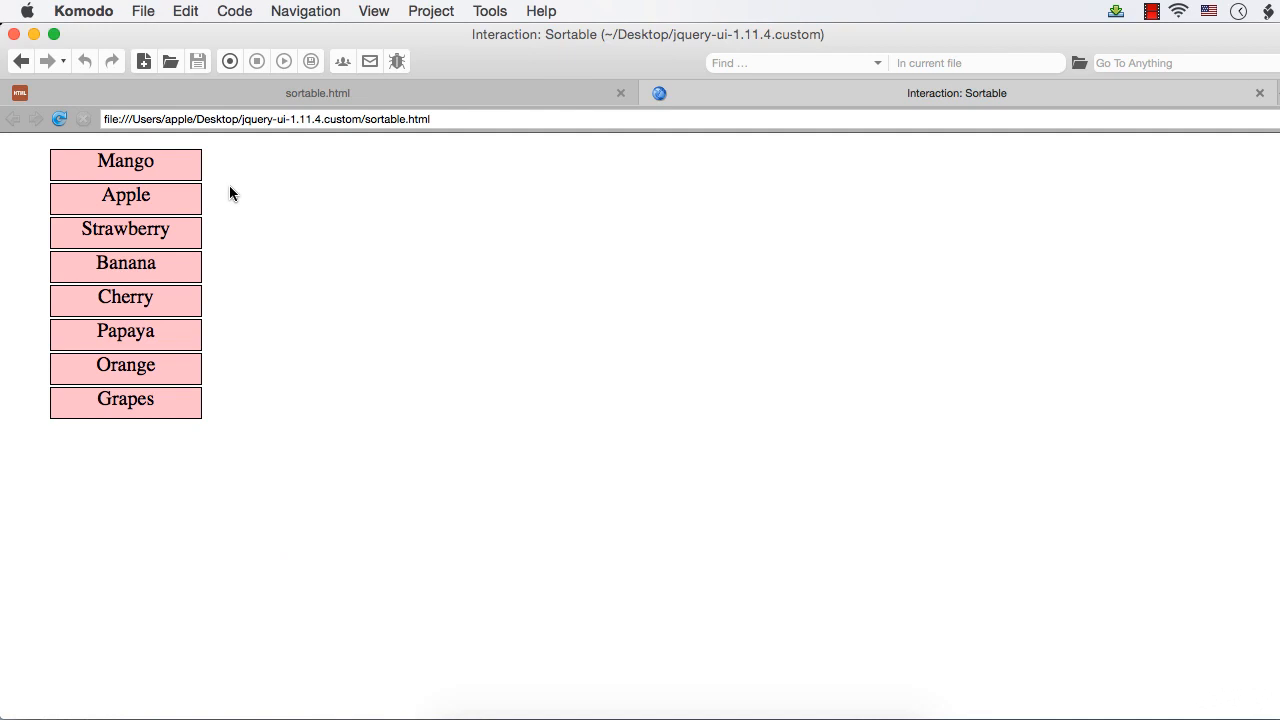
{"action": "mouse_move", "coordinate": [402, 88]}
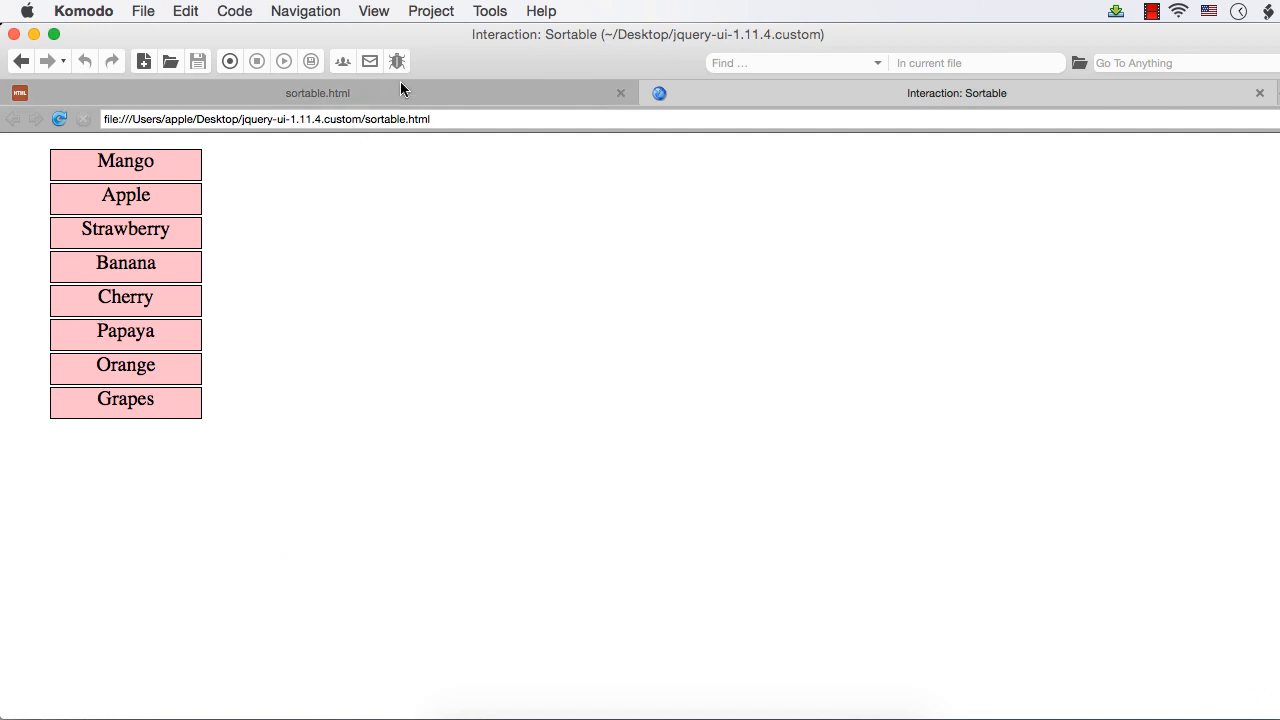
In sortable.html, add $("#fruits").sortable(); inside the $(document).ready function.
{"action": "left_click", "coordinate": [317, 93]}
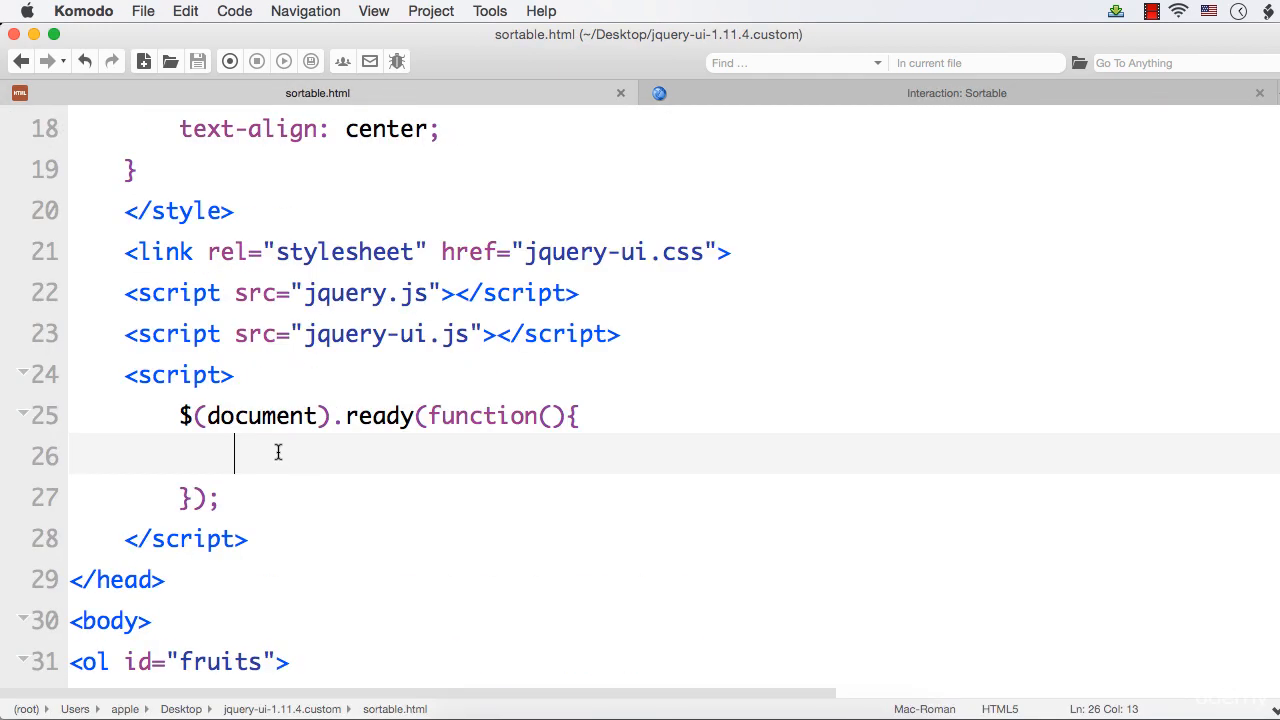
{"action": "mouse_move", "coordinate": [272, 456]}
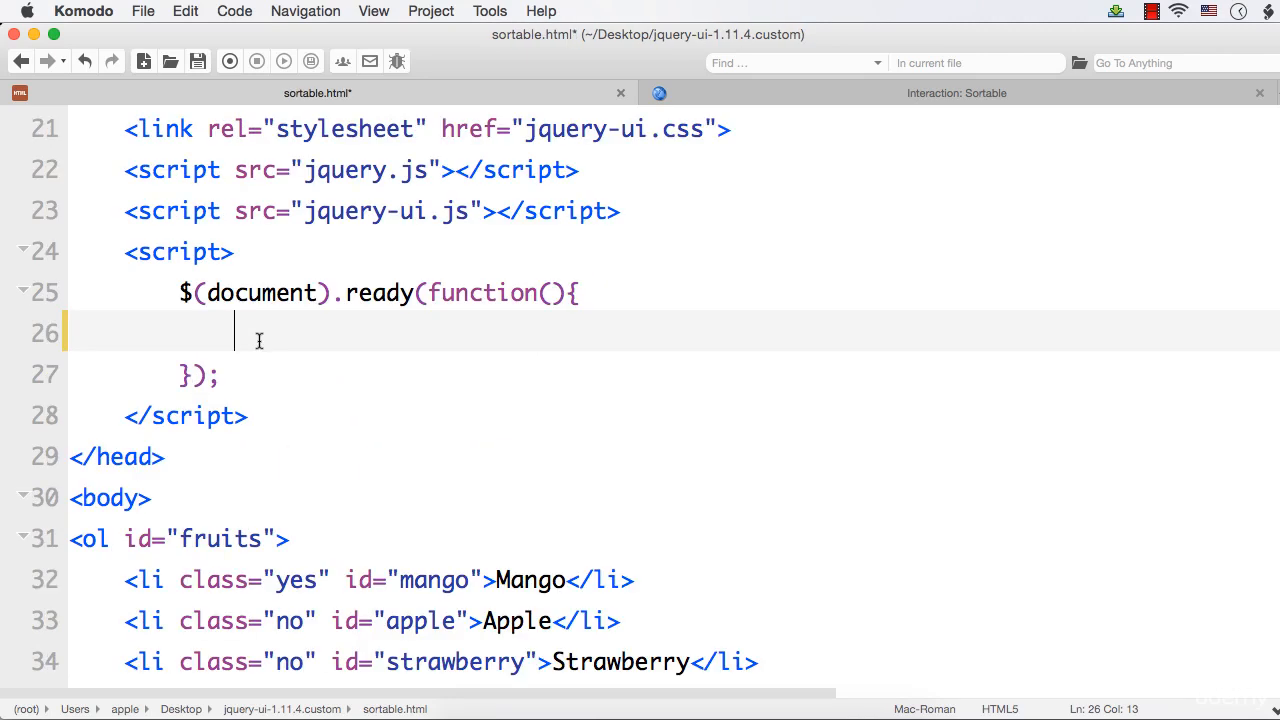
{"action": "type", "text": "$("}
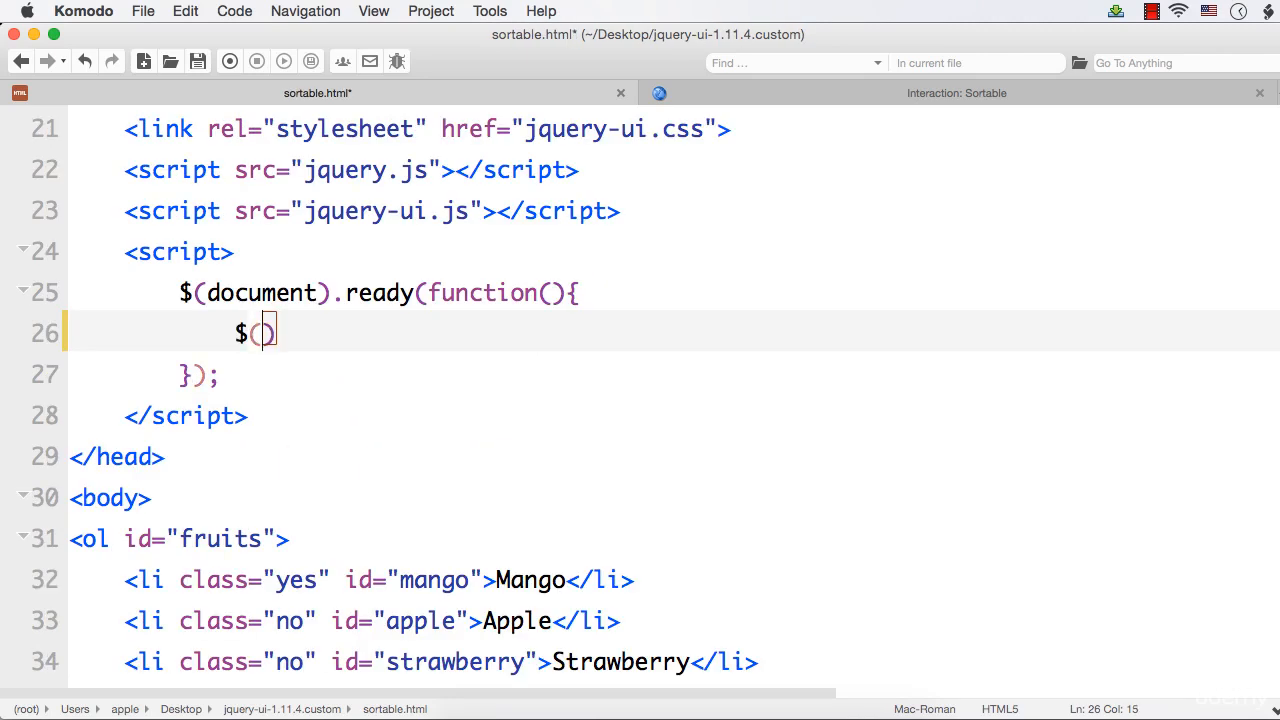
{"action": "type", "text": "\"#f"}
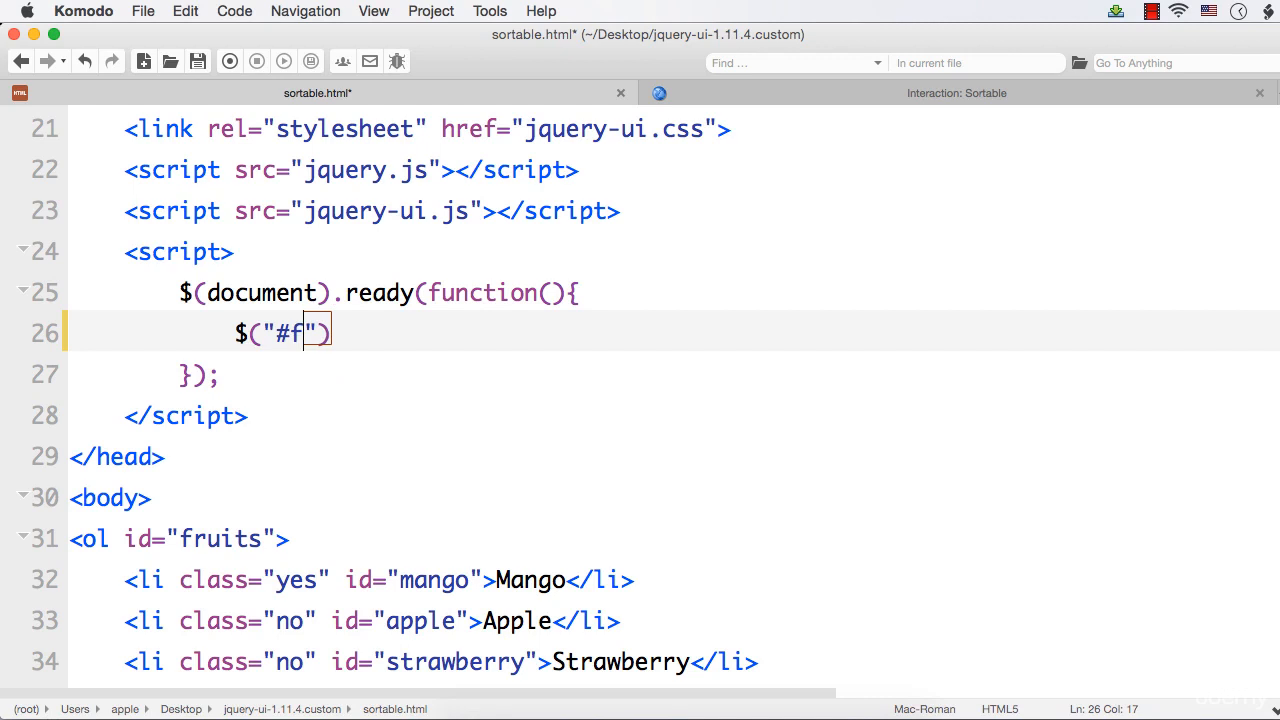
{"action": "type", "text": "ruits"}
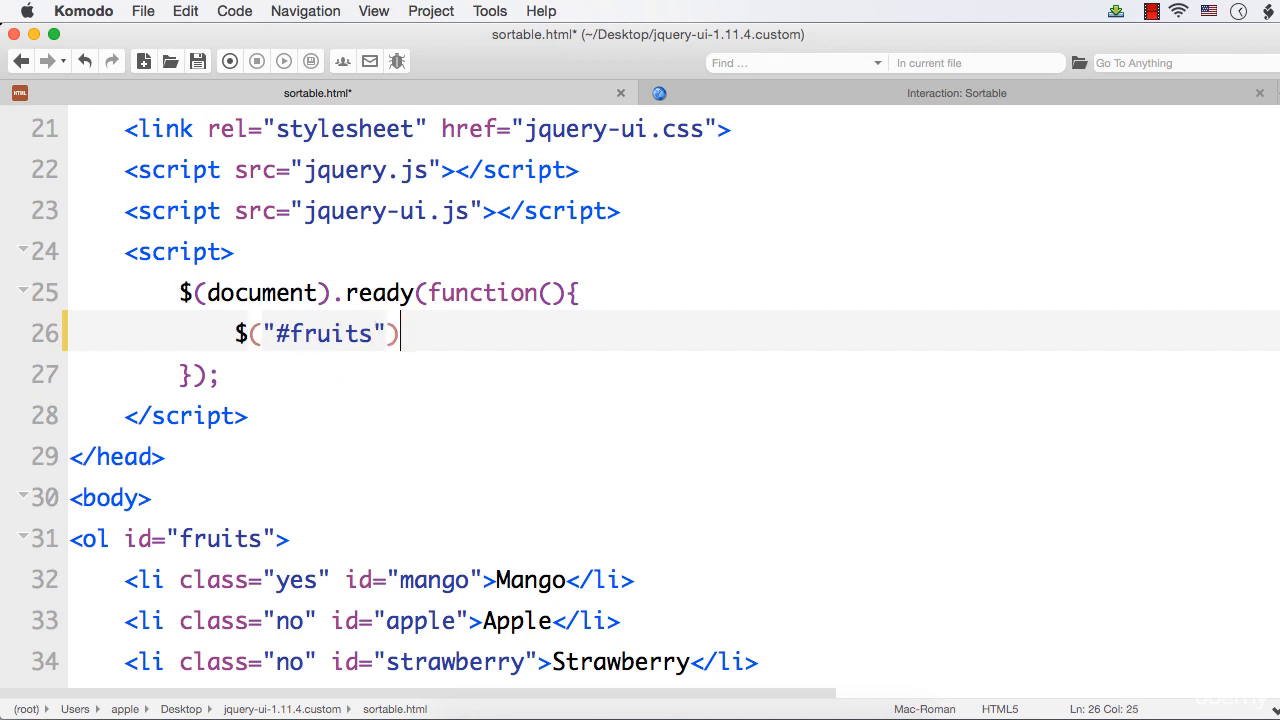
{"action": "type", "text": ".sortabl"}
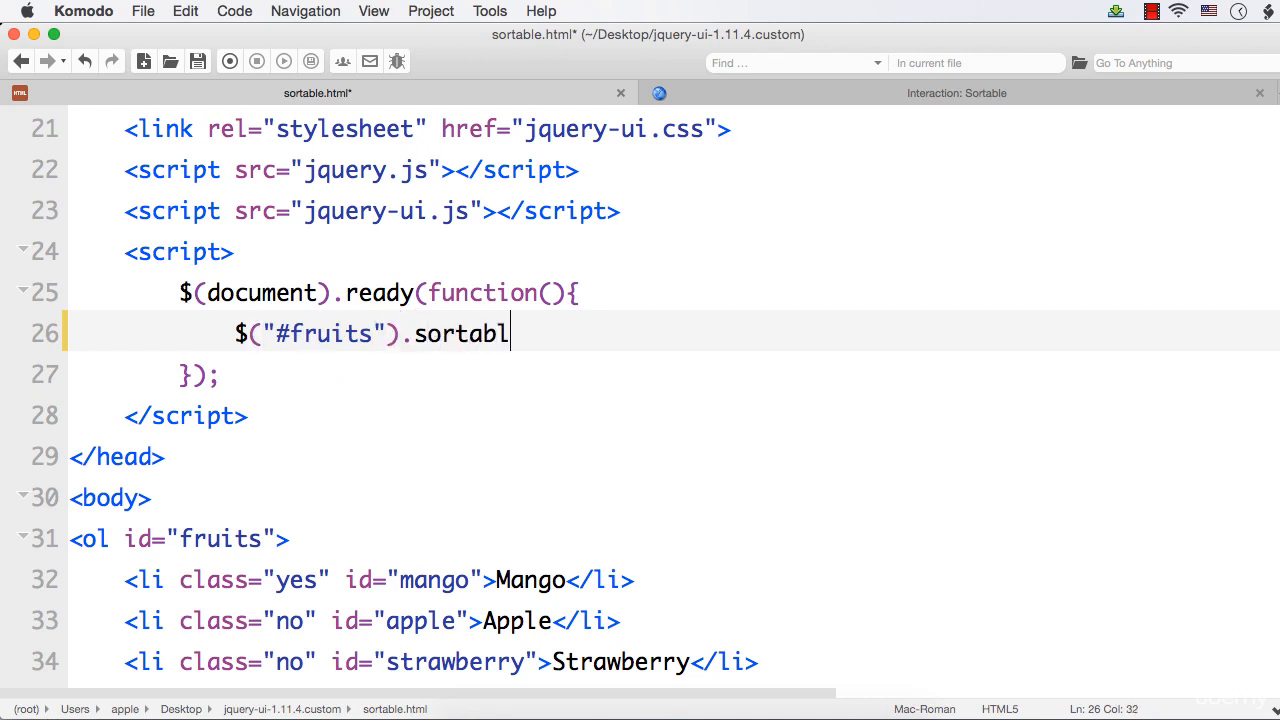
{"action": "type", "text": "e()"}
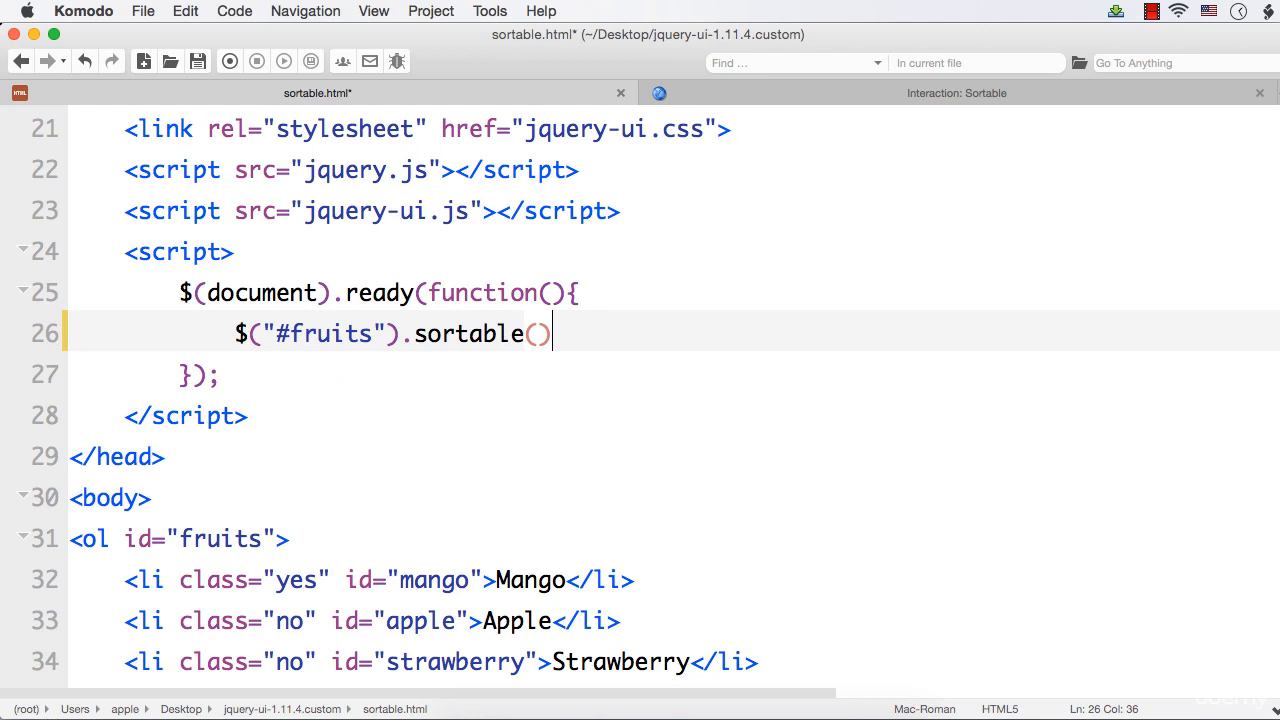
{"action": "type", "text": ";"}
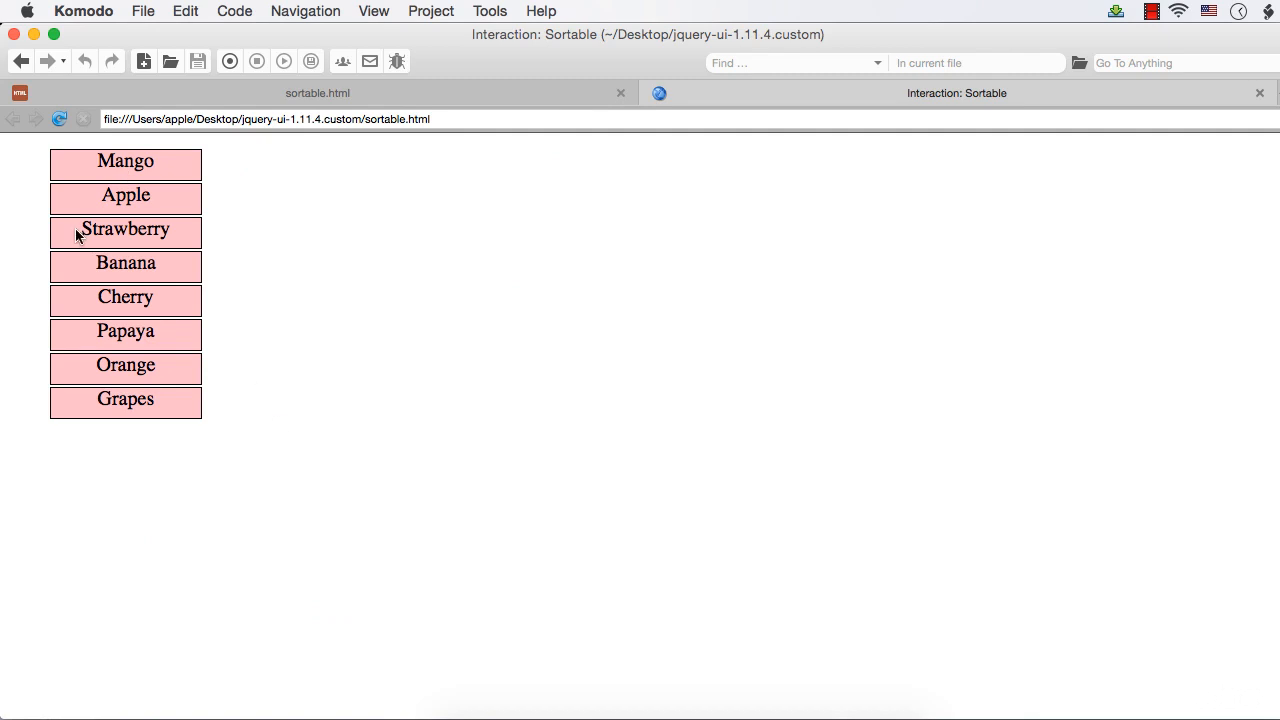
{"action": "mouse_move", "coordinate": [83, 219]}
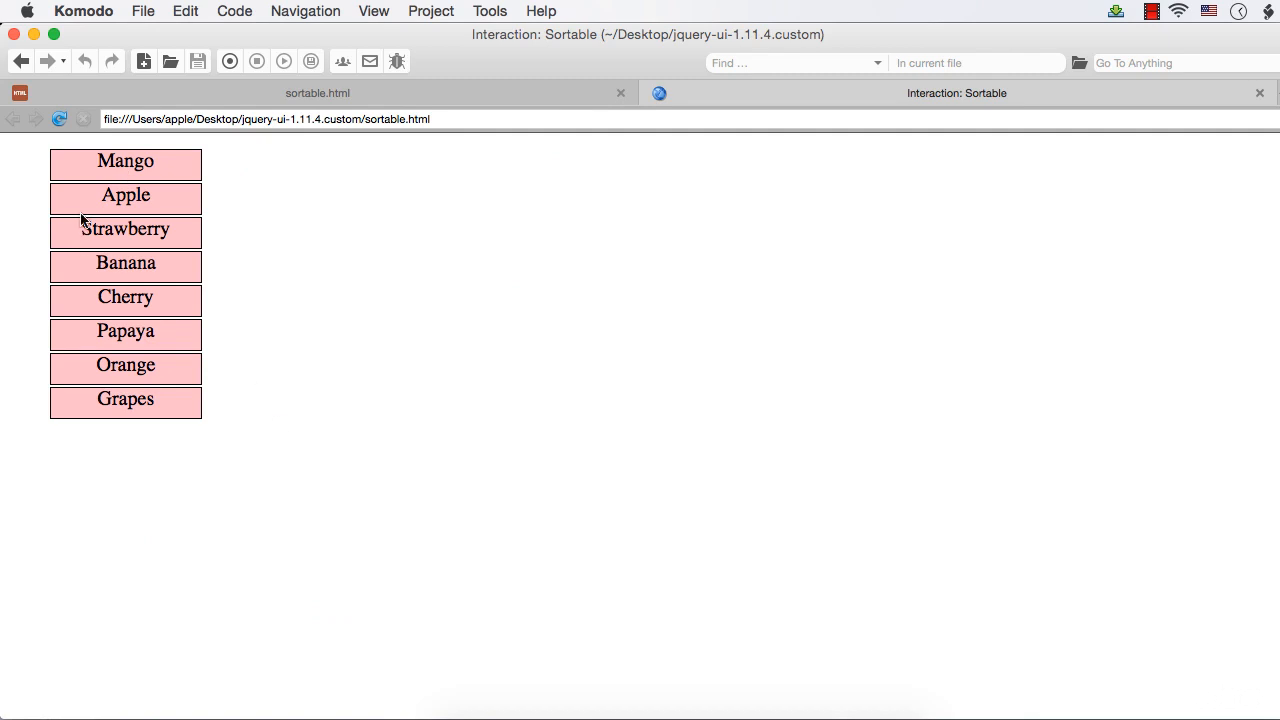
{"action": "mouse_move", "coordinate": [106, 197]}
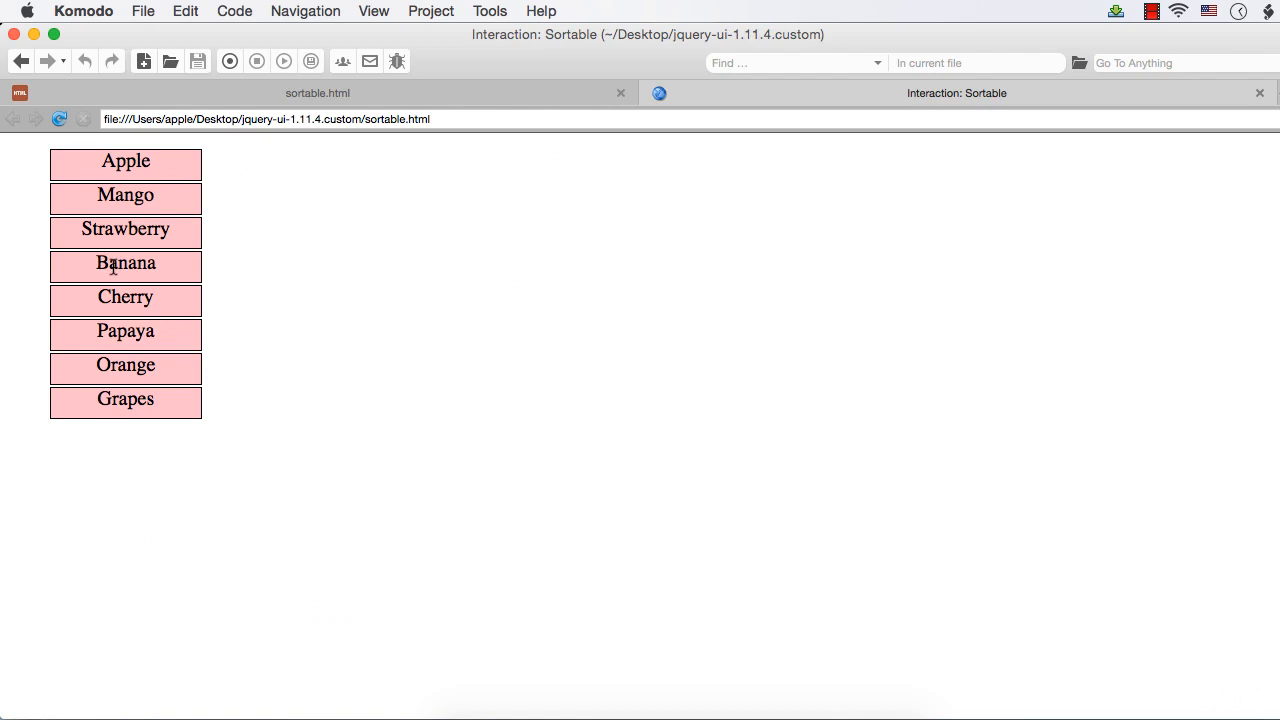
In the preview, drag Banana below Apple and Cherry into third place.
{"action": "left_click_drag", "start_coordinate": [125, 264], "coordinate": [125, 220]}
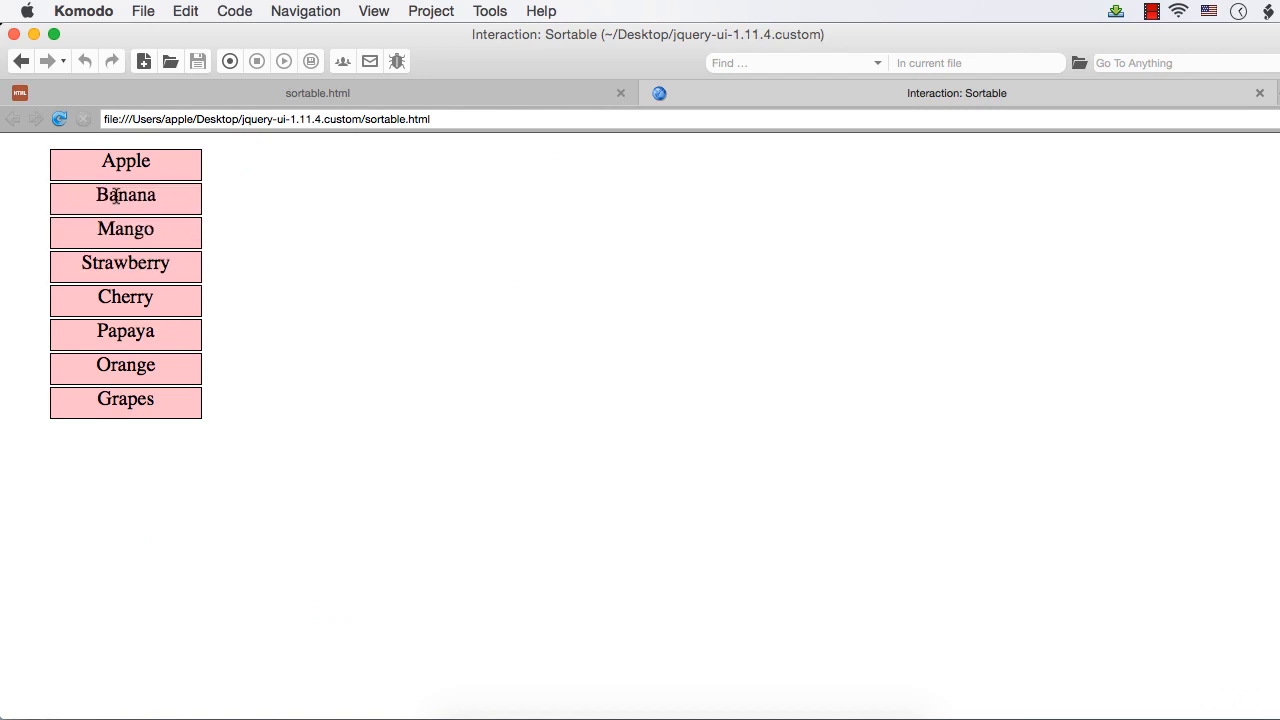
{"action": "left_click_drag", "start_coordinate": [125, 297], "coordinate": [130, 255]}
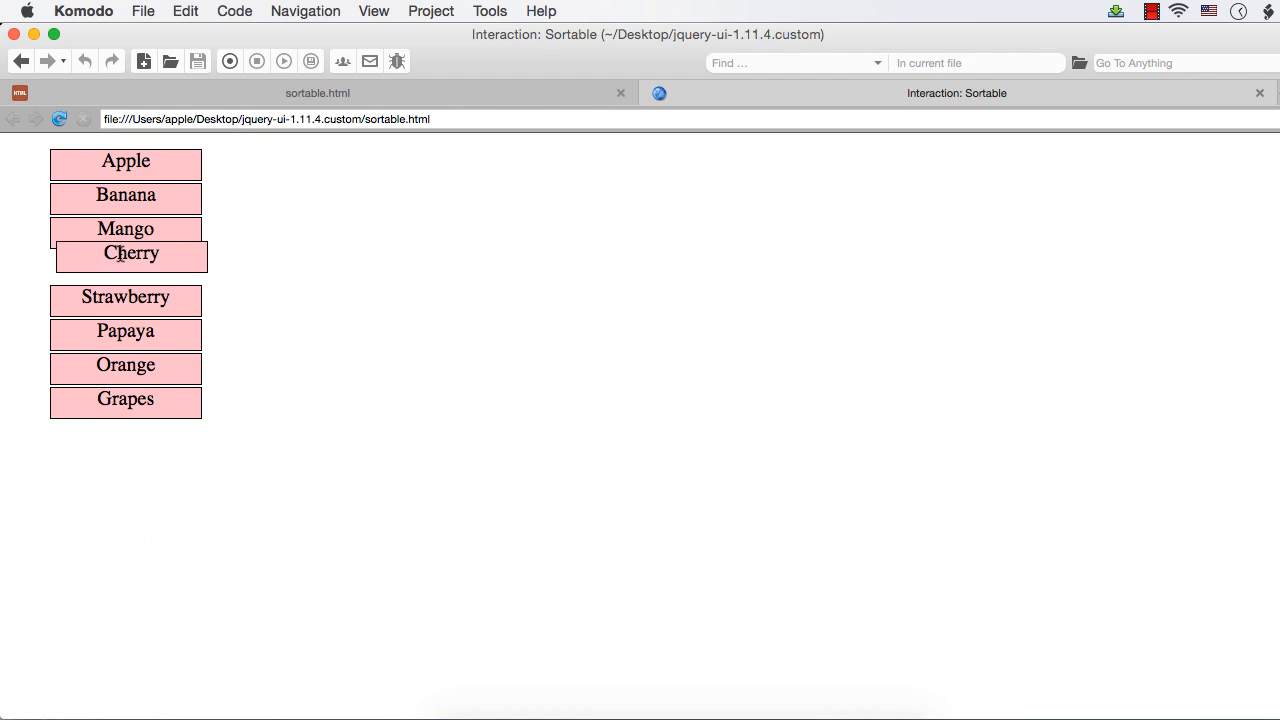
{"action": "left_click_drag", "start_coordinate": [130, 255], "coordinate": [125, 225]}
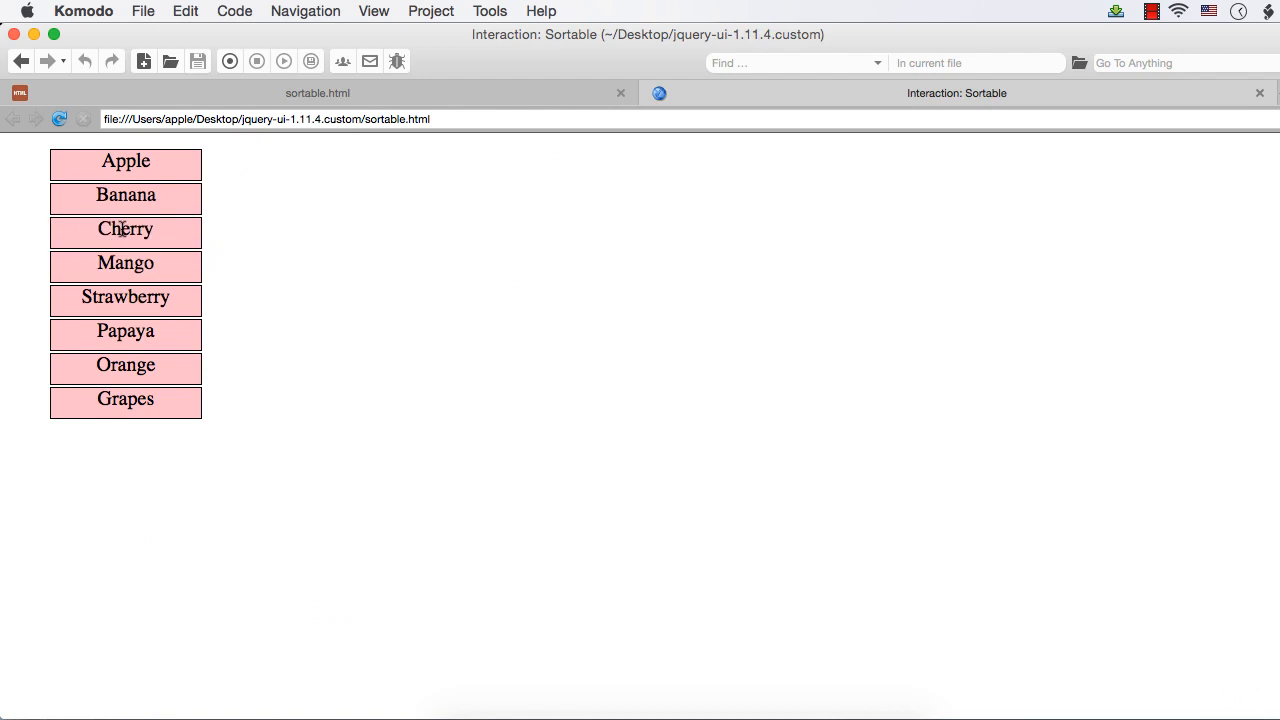
{"action": "mouse_move", "coordinate": [108, 265]}
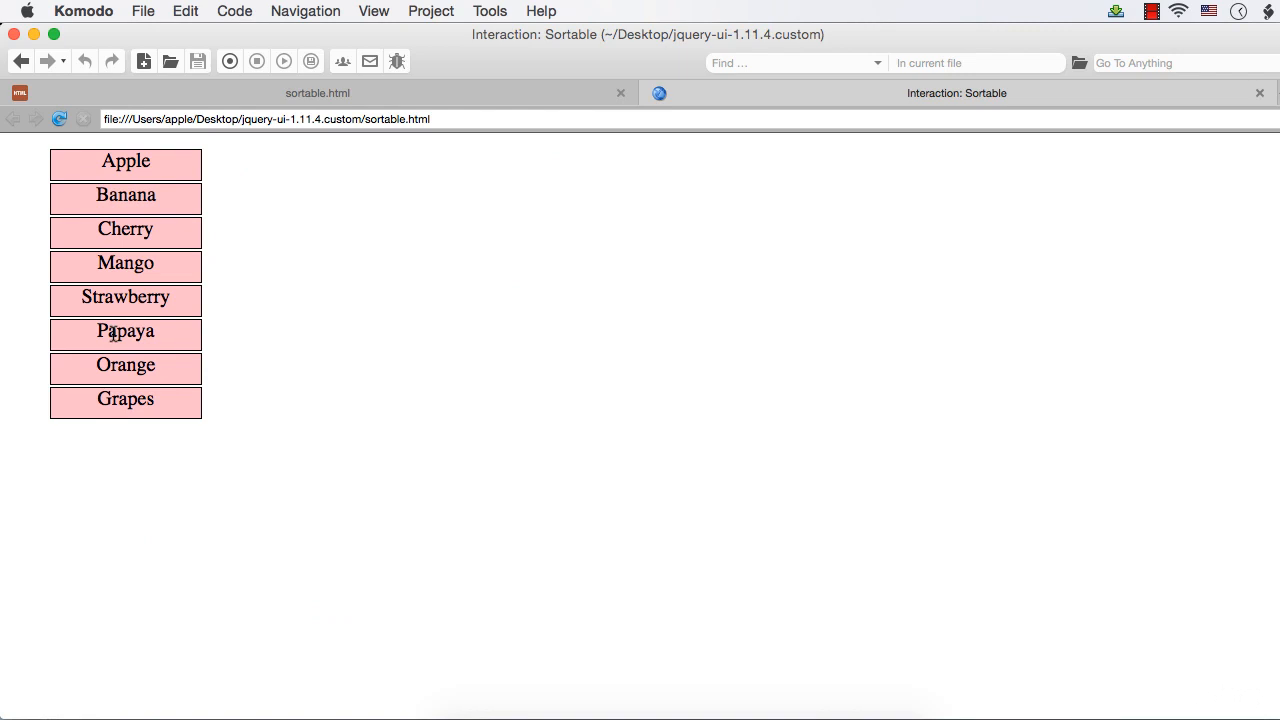
Drag Papaya above Strawberry, Orange below Mango, and Grapes below Cherry.
{"action": "left_click_drag", "start_coordinate": [125, 333], "coordinate": [125, 290]}
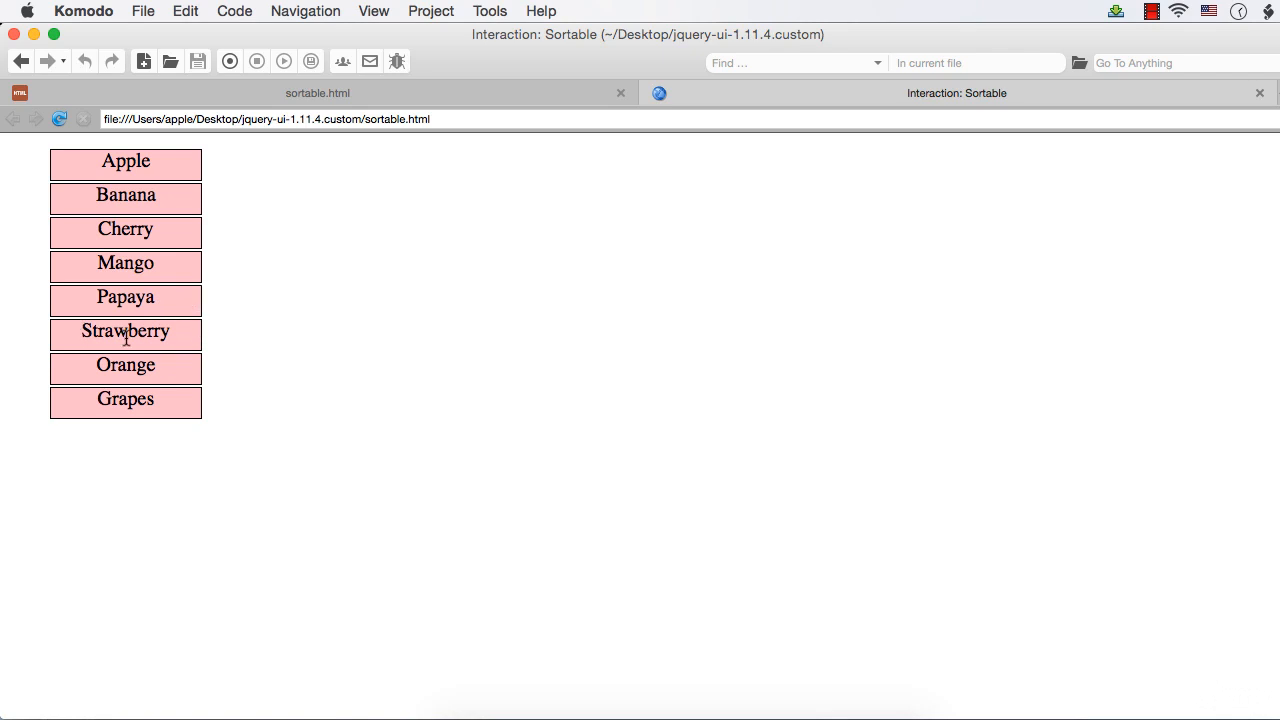
{"action": "mouse_move", "coordinate": [114, 365]}
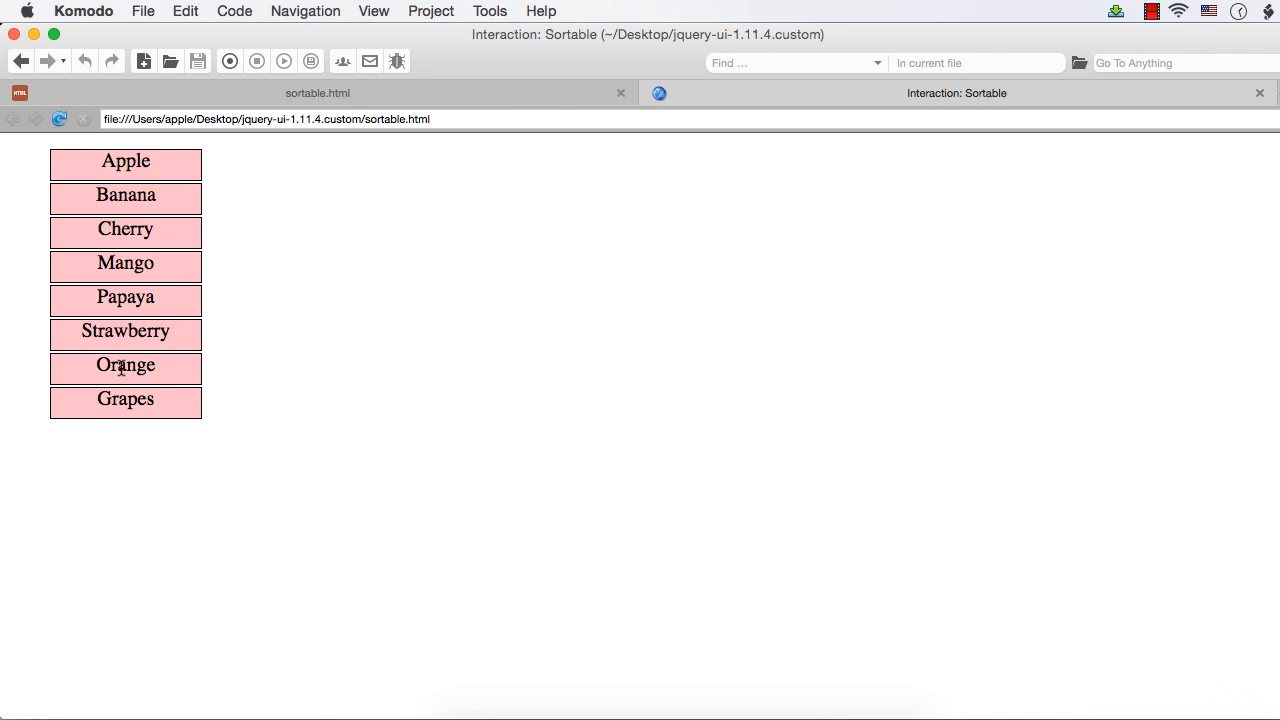
{"action": "left_click_drag", "start_coordinate": [125, 365], "coordinate": [128, 345]}
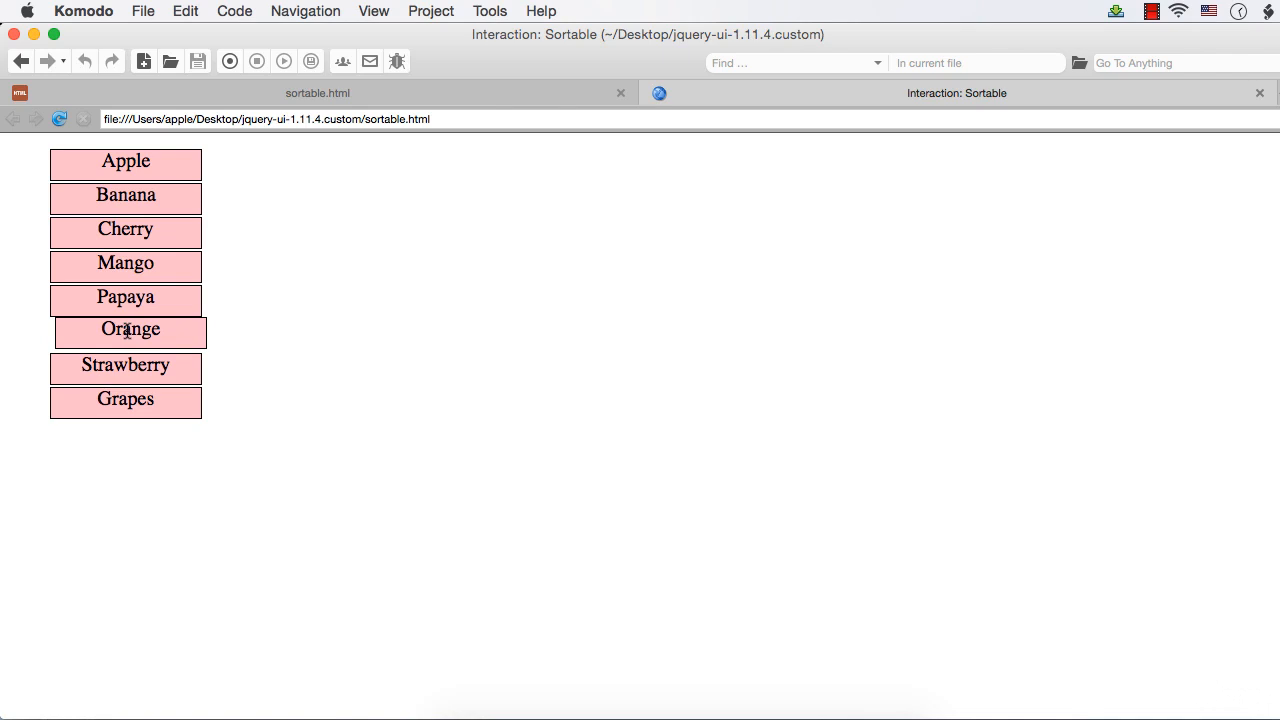
{"action": "left_click_drag", "start_coordinate": [128, 330], "coordinate": [146, 294]}
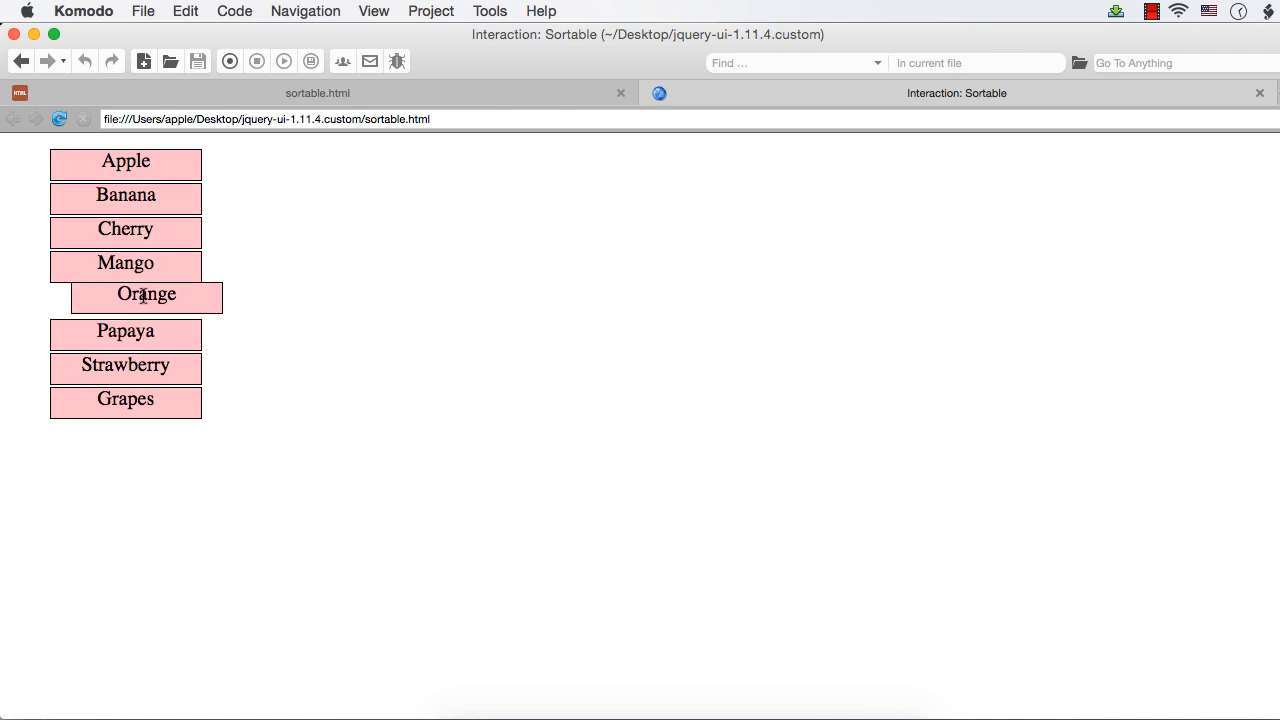
{"action": "left_click_drag", "start_coordinate": [145, 294], "coordinate": [125, 297]}
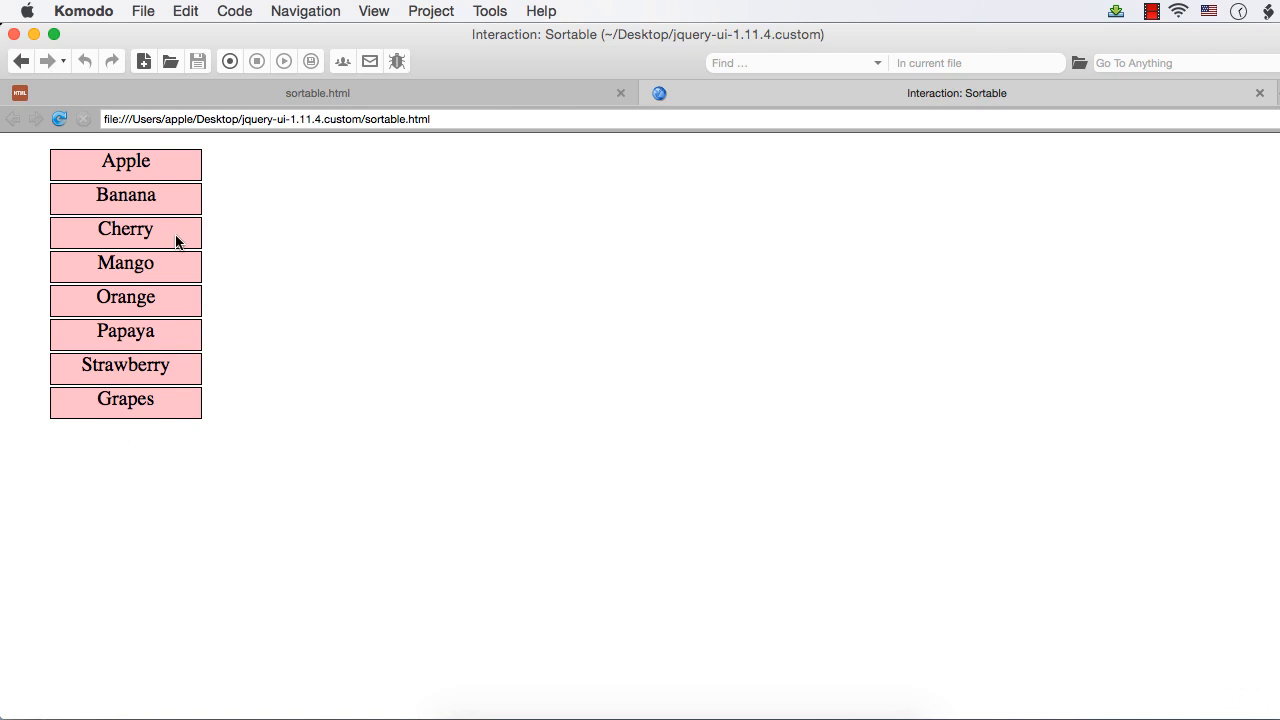
{"action": "mouse_move", "coordinate": [195, 304]}
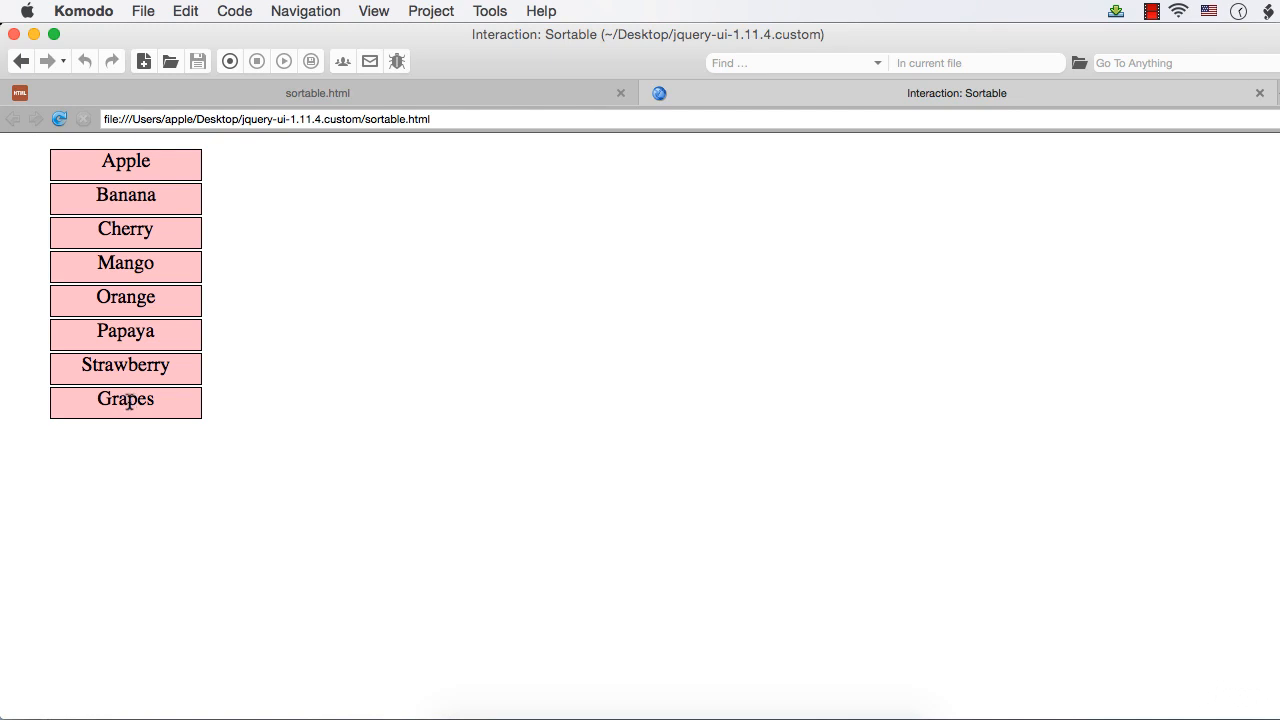
{"action": "left_click_drag", "start_coordinate": [125, 402], "coordinate": [125, 264]}
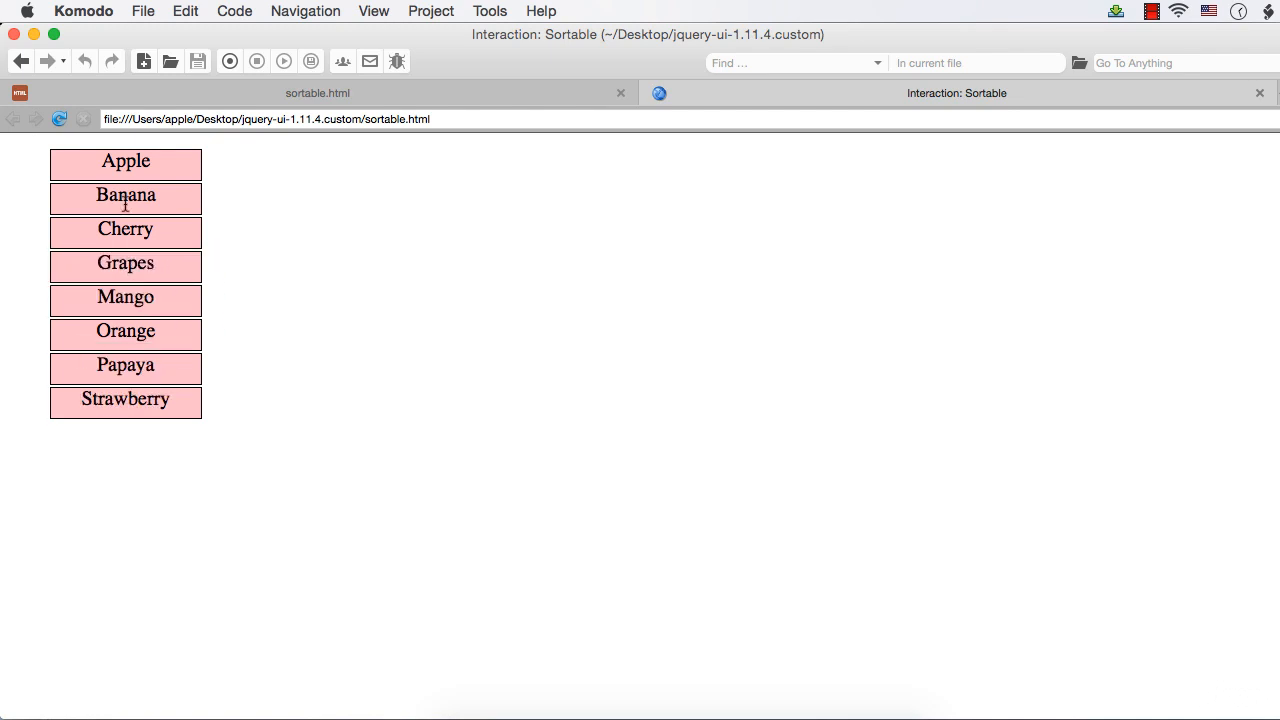
{"action": "mouse_move", "coordinate": [103, 267]}
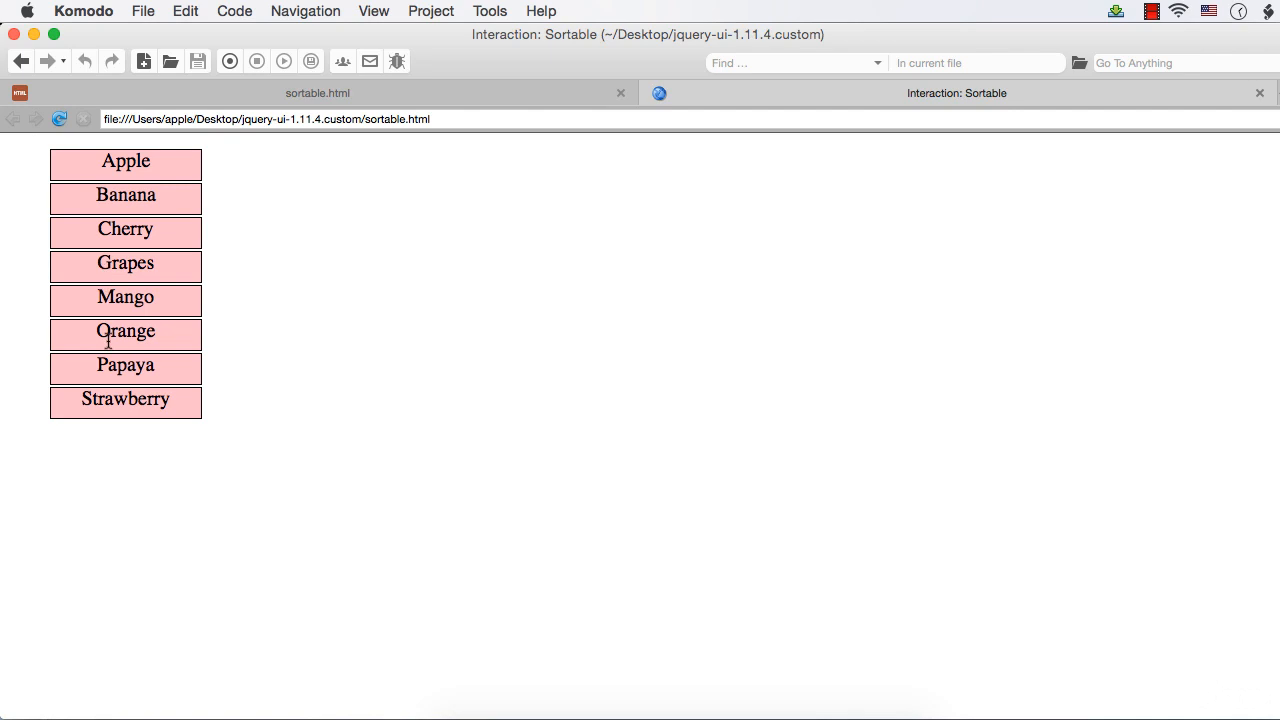
{"action": "mouse_move", "coordinate": [118, 393]}
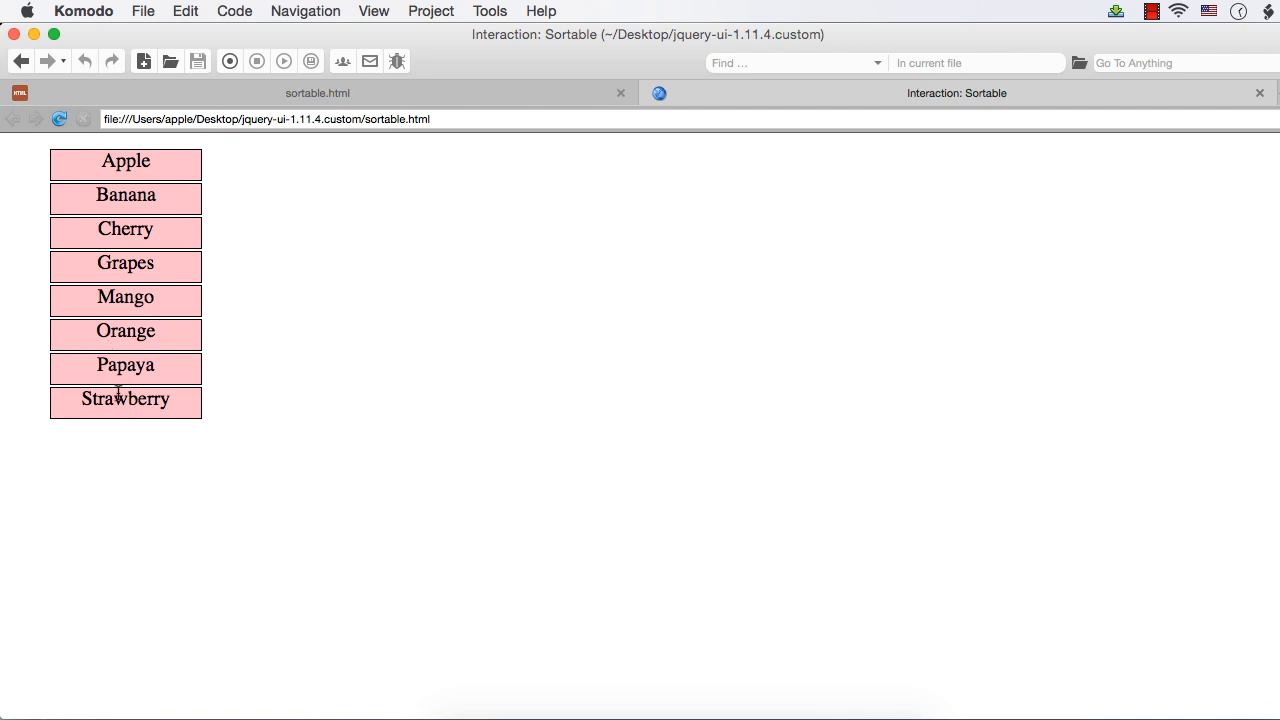
{"action": "mouse_move", "coordinate": [32, 178]}
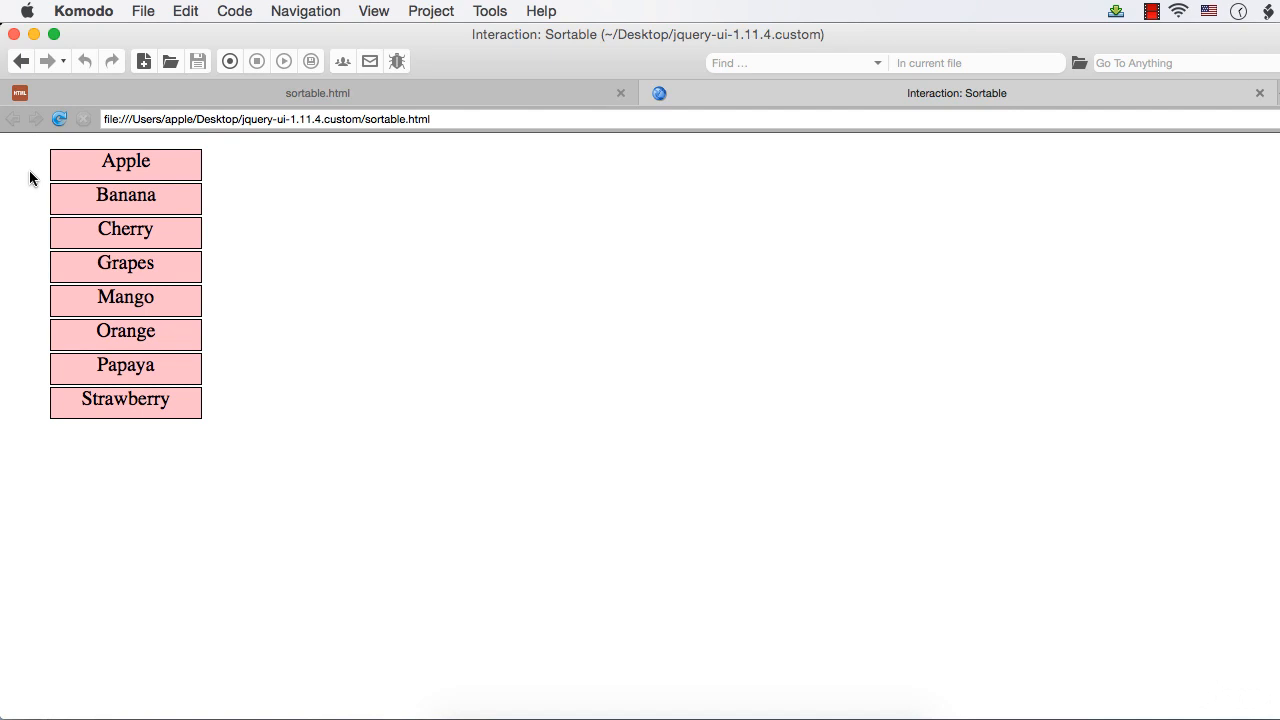
{"action": "mouse_move", "coordinate": [120, 185]}
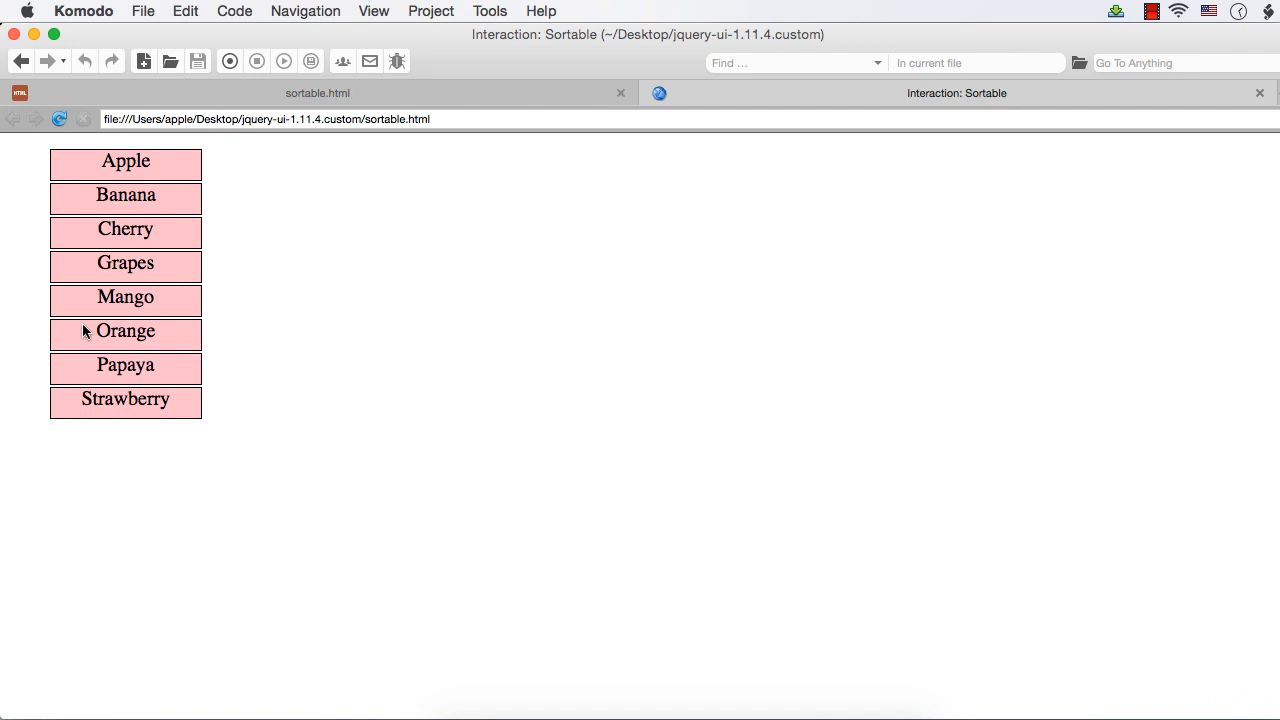
{"action": "mouse_move", "coordinate": [197, 165]}
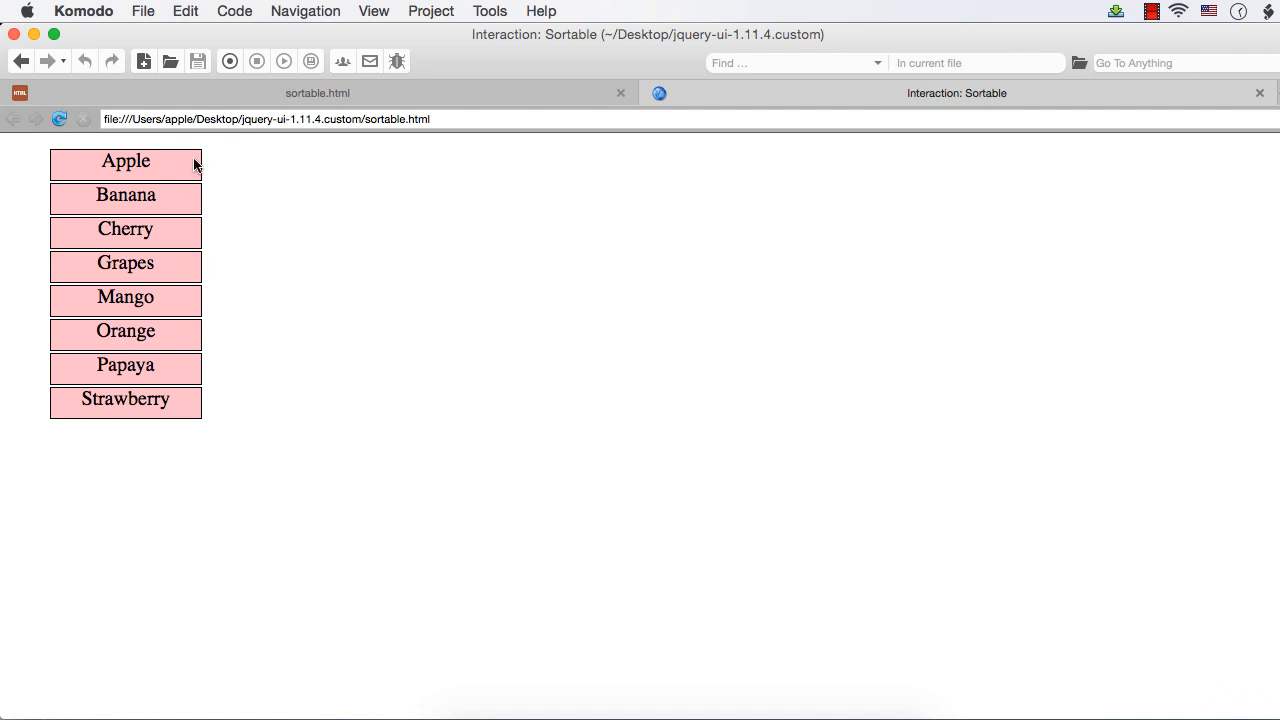
{"action": "mouse_move", "coordinate": [118, 172]}
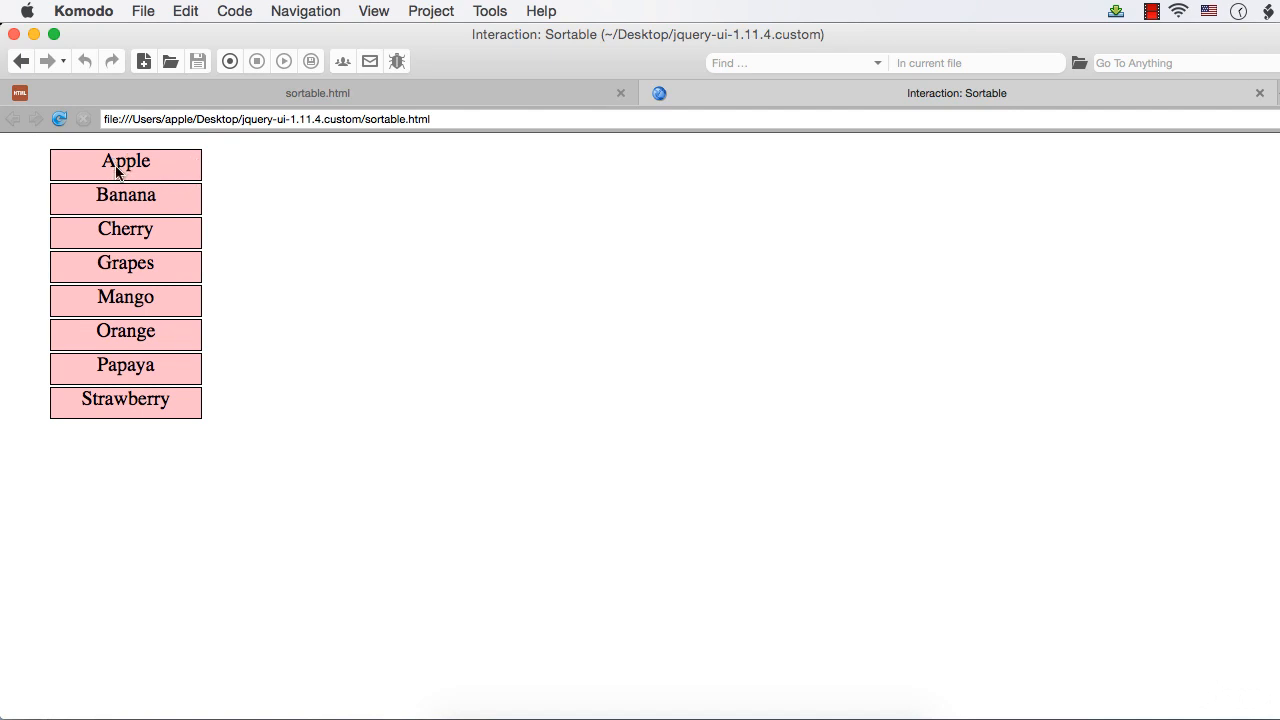
Drag Mango to the top of the list and Strawberry just below it.
{"action": "left_click_drag", "start_coordinate": [125, 297], "coordinate": [125, 160]}
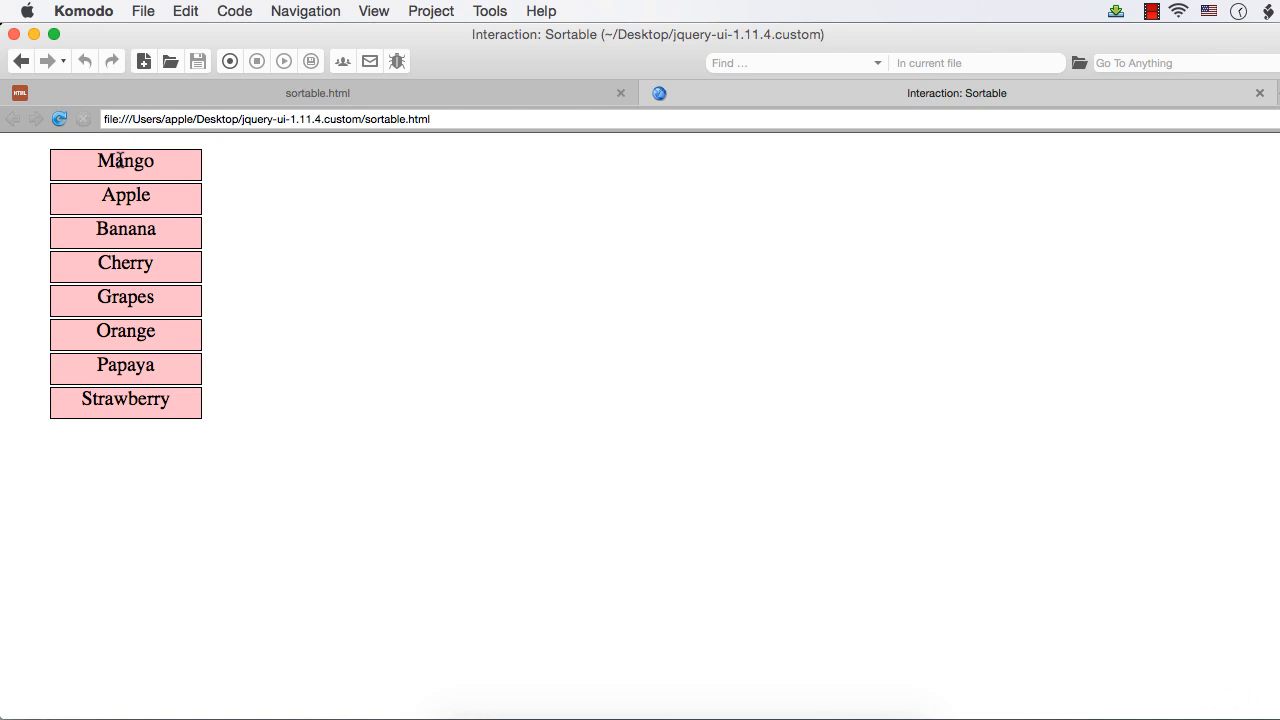
{"action": "mouse_move", "coordinate": [119, 398]}
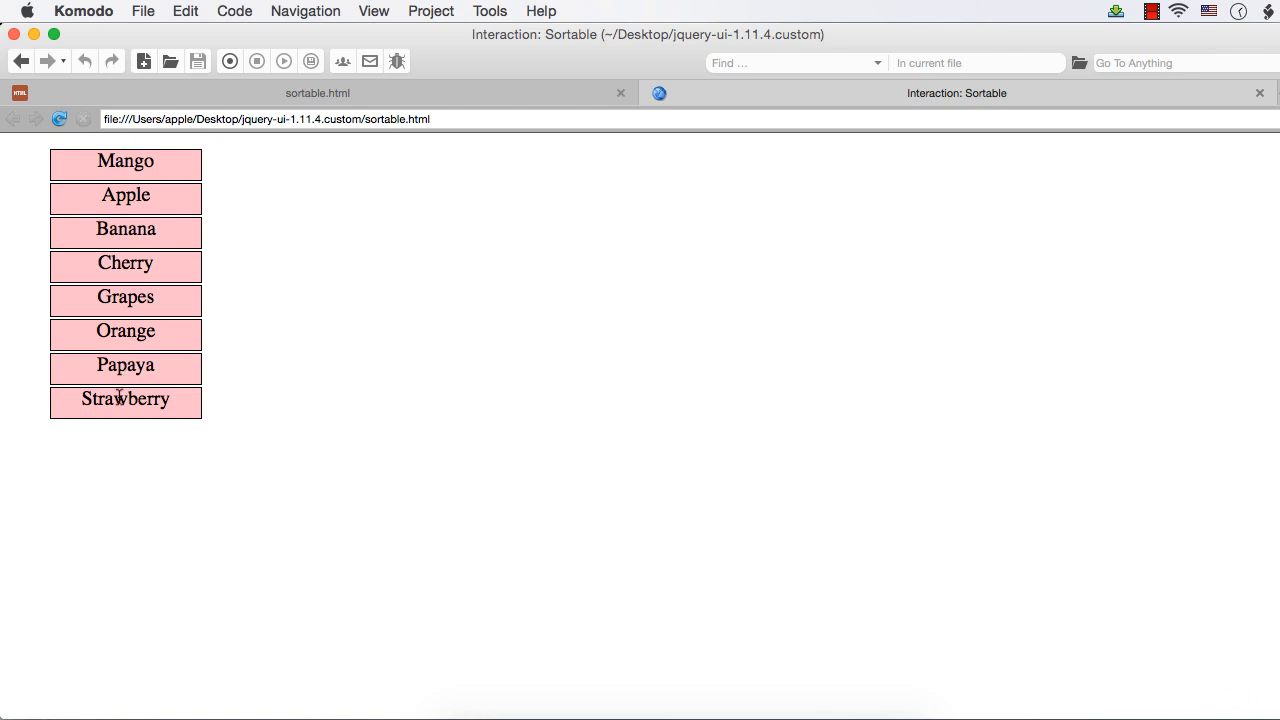
{"action": "left_click_drag", "start_coordinate": [125, 400], "coordinate": [125, 196]}
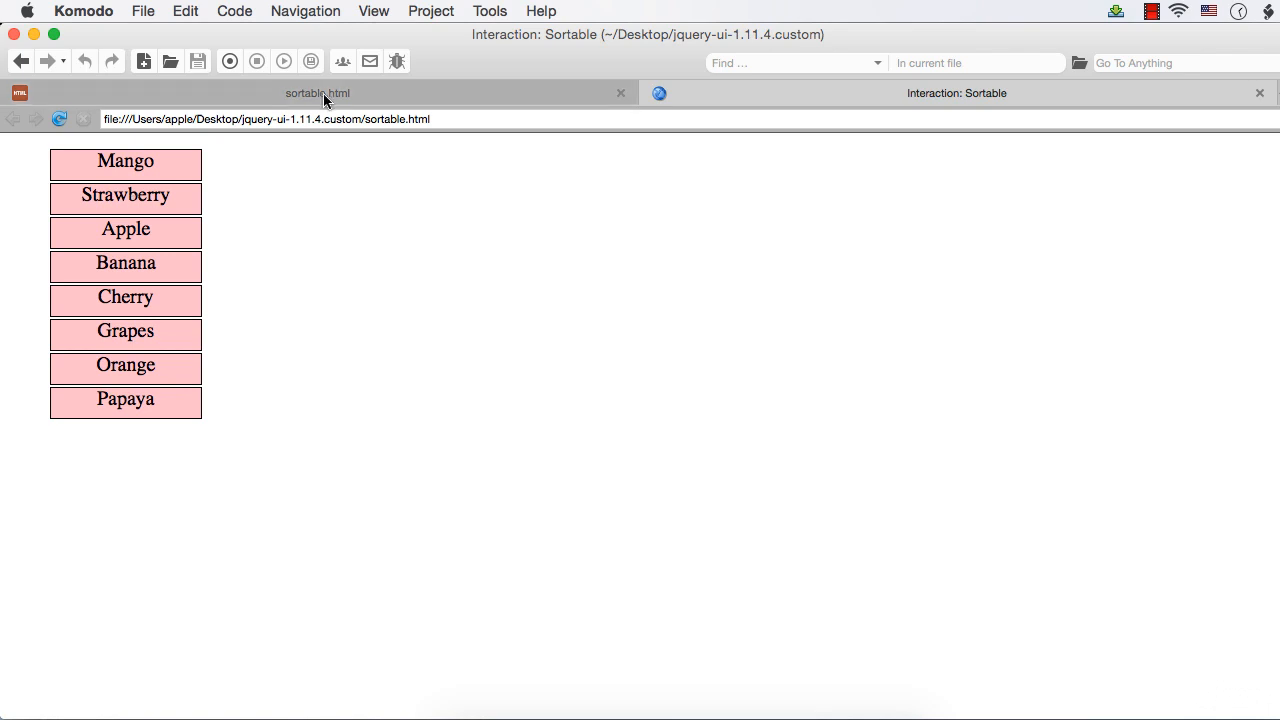
Switch back to the sortable.html source tab.
{"action": "left_click", "coordinate": [318, 93]}
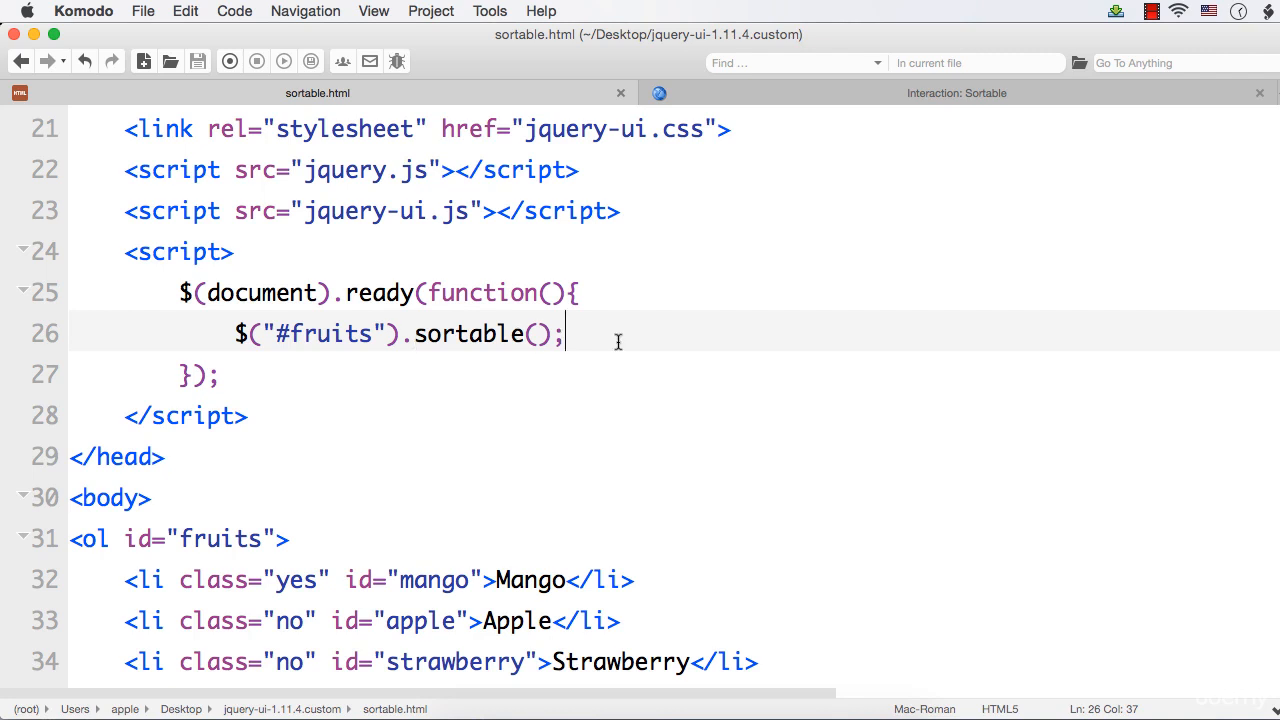
{"action": "mouse_move", "coordinate": [533, 344]}
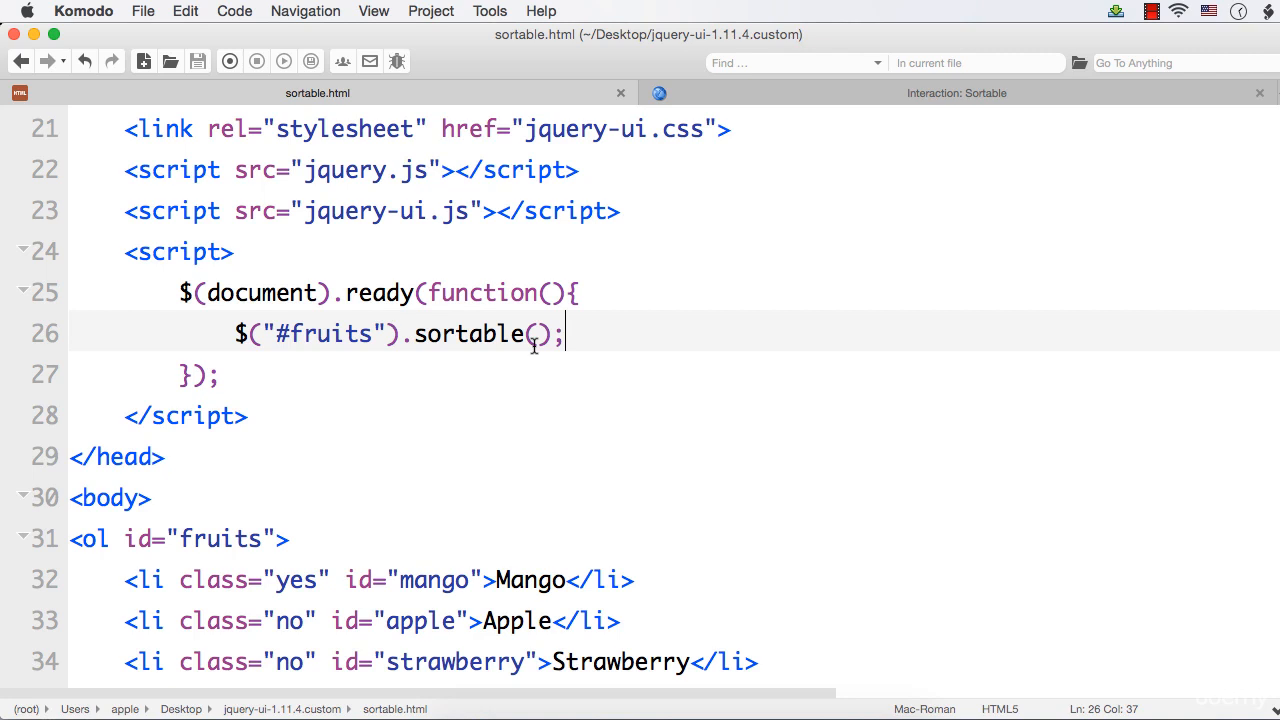